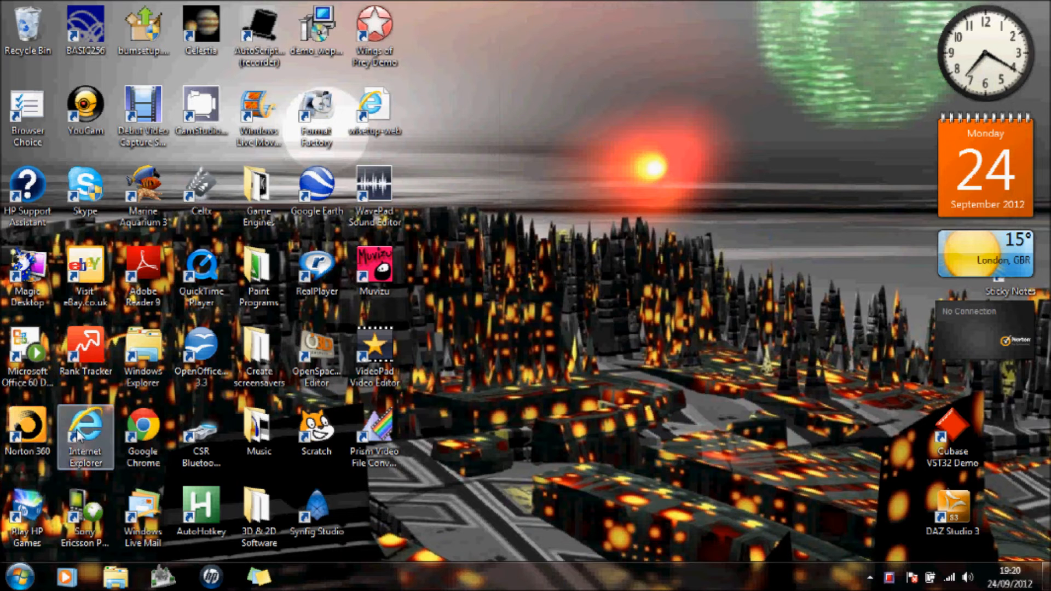
Step: Launch Internet Explorer and scroll through the bookmarks in the Free software favourites folder
double_click(85, 436)
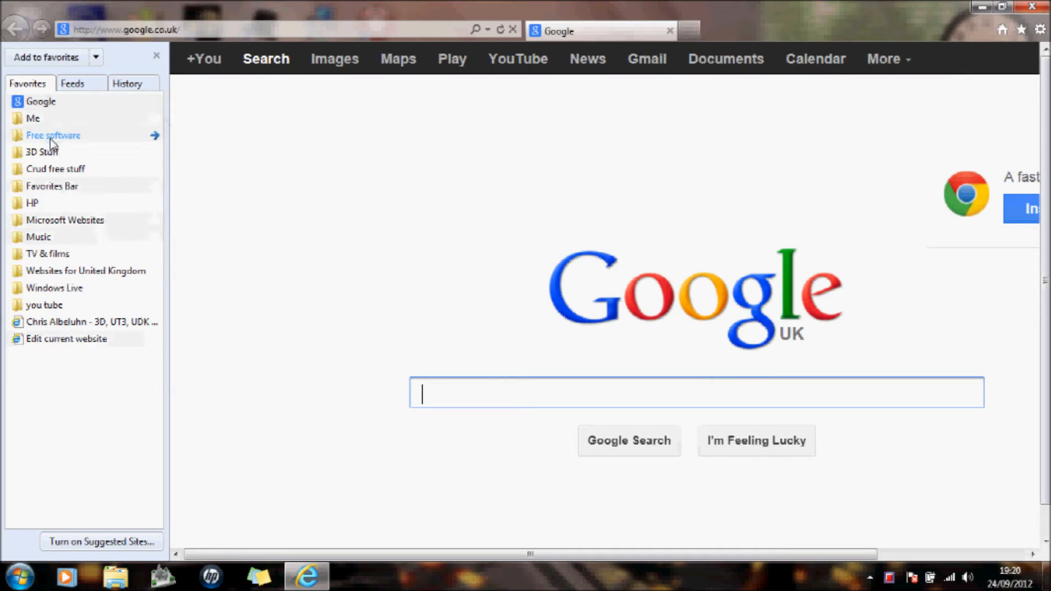
click(53, 134)
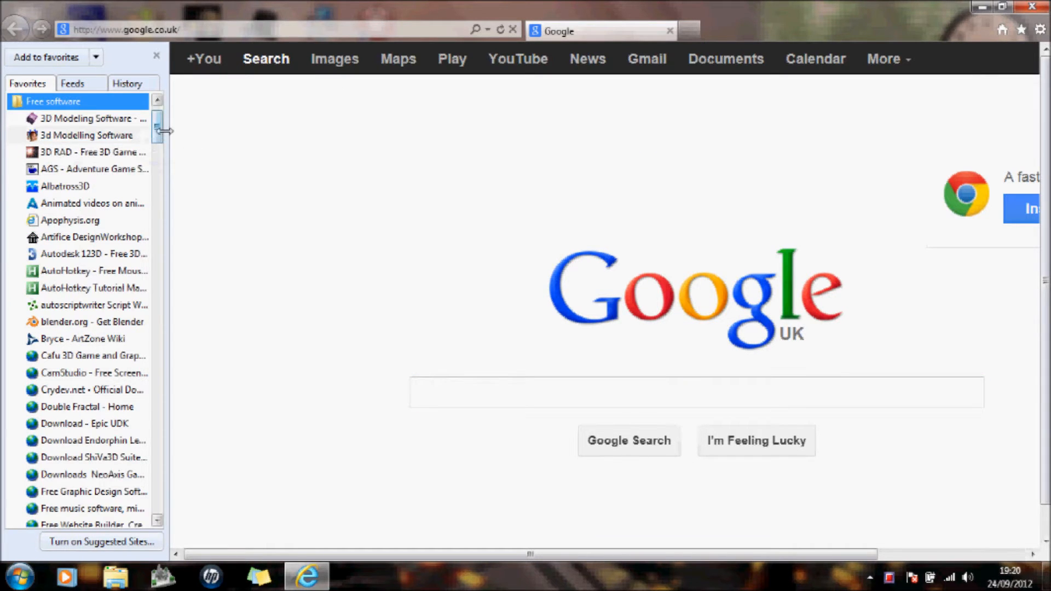
scroll(down, 3)
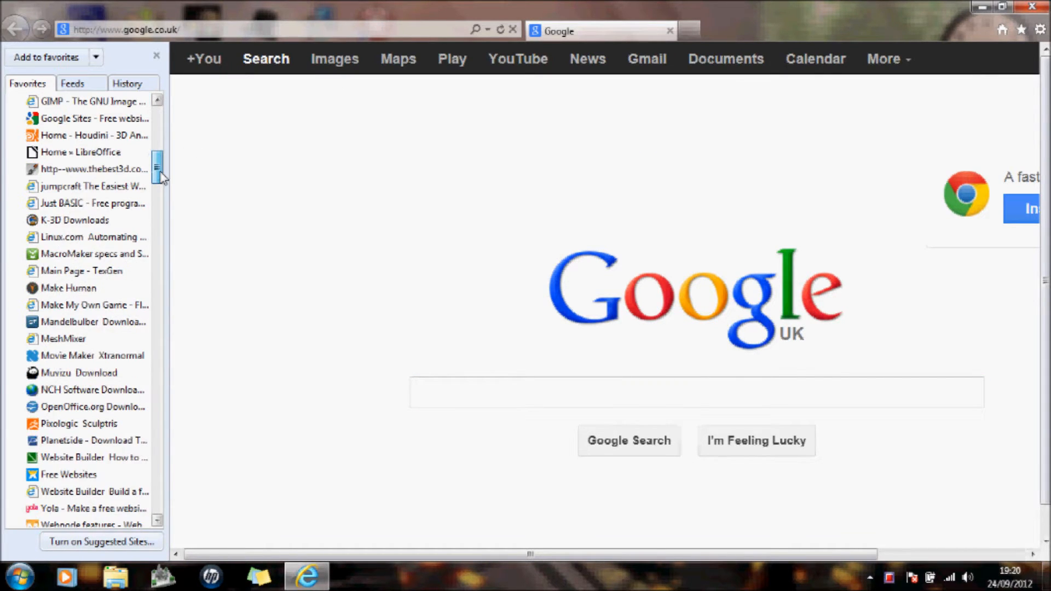
scroll(down, 3)
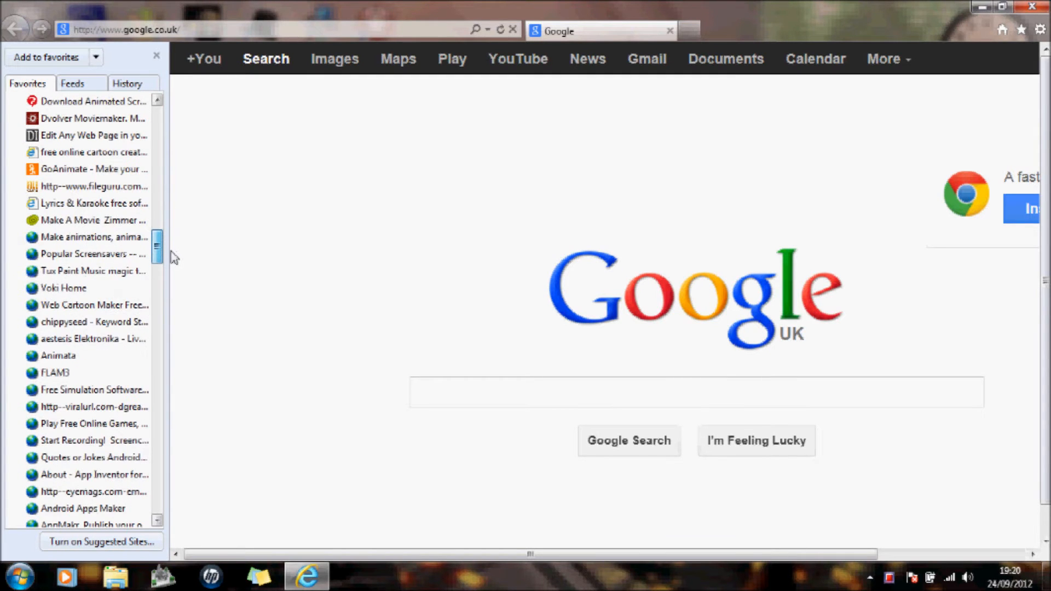
scroll(down, 3)
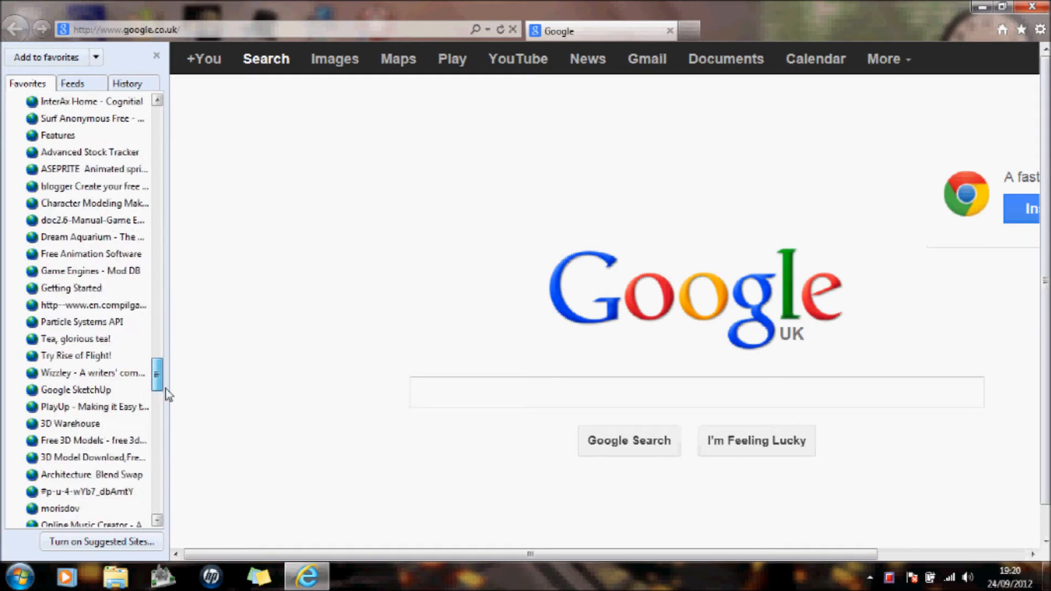
scroll(down, 3)
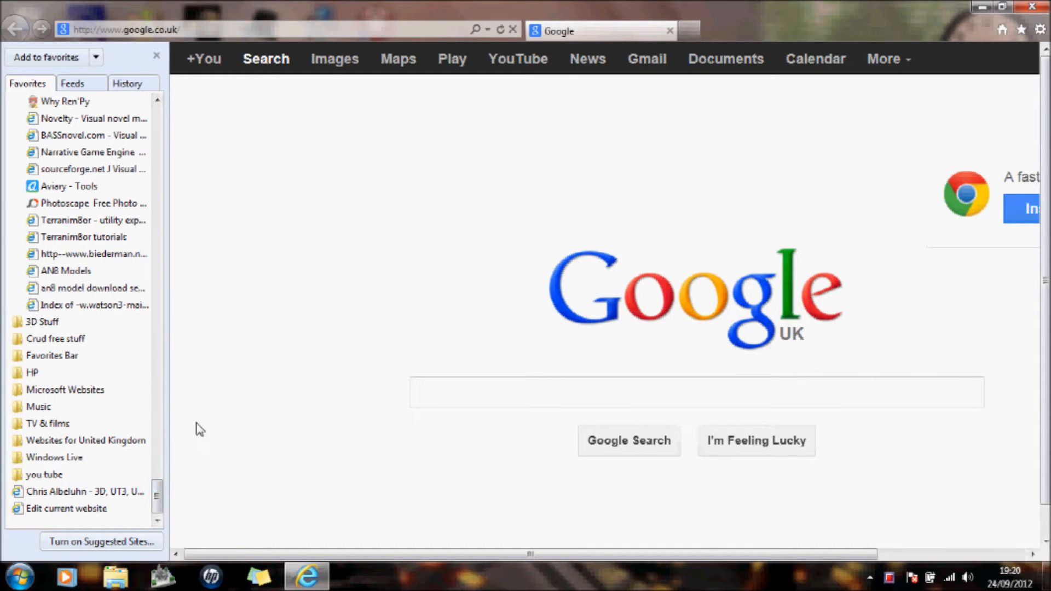
mouse_move(211, 352)
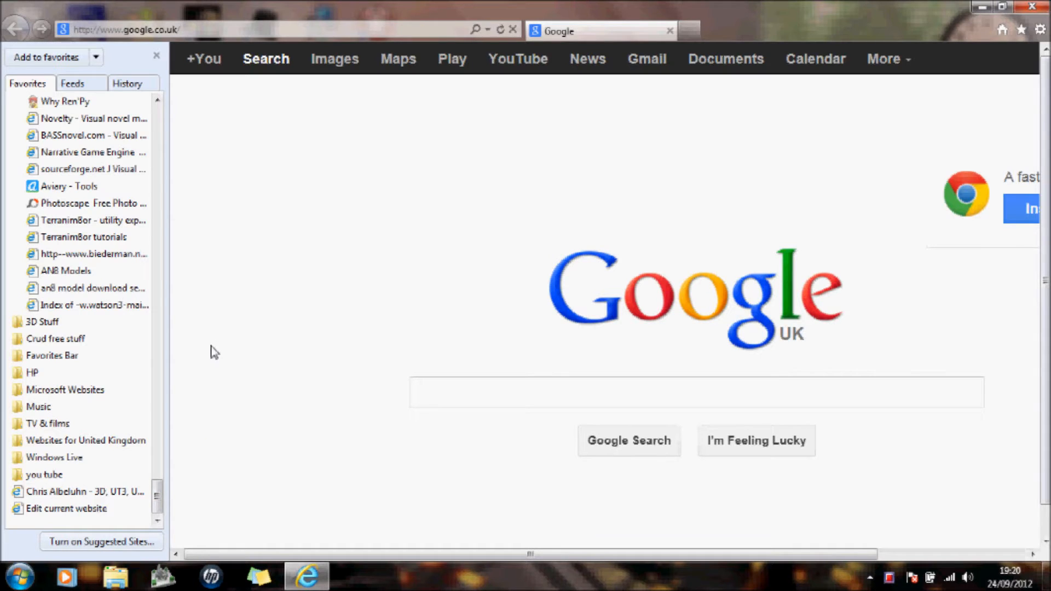
mouse_move(204, 317)
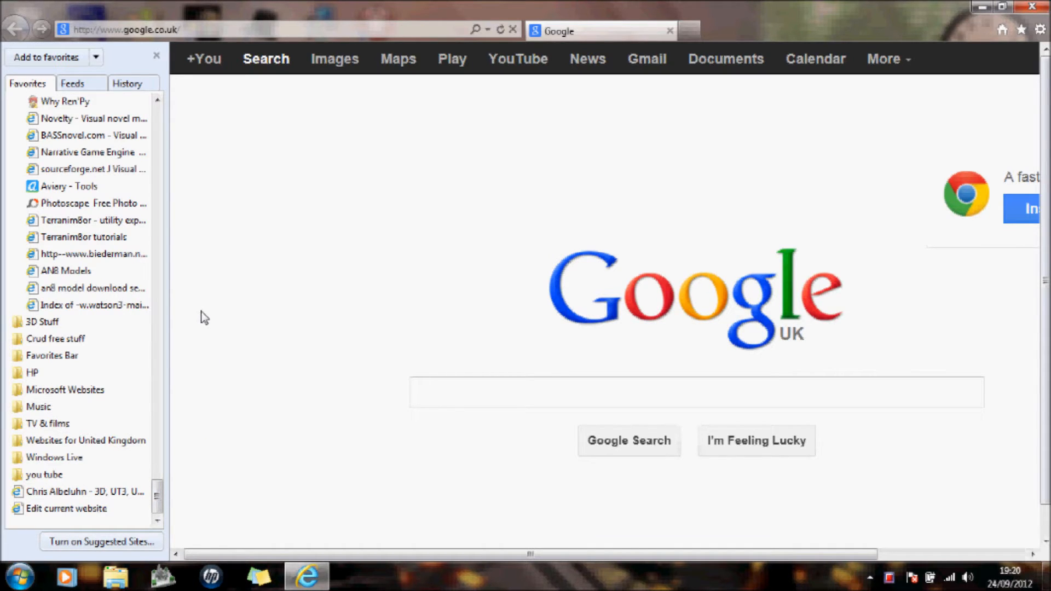
mouse_move(208, 323)
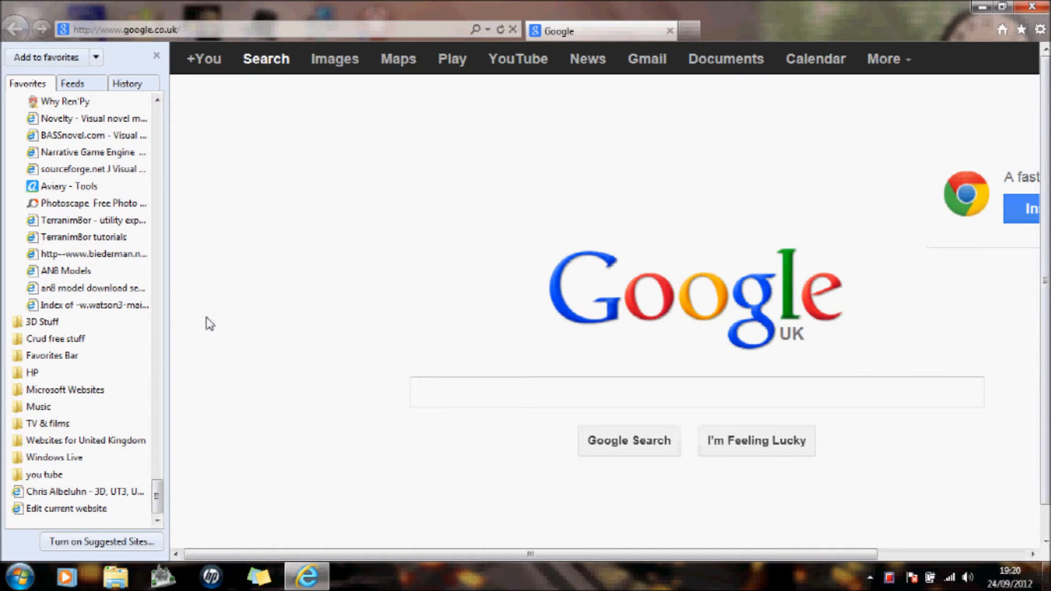
mouse_move(213, 307)
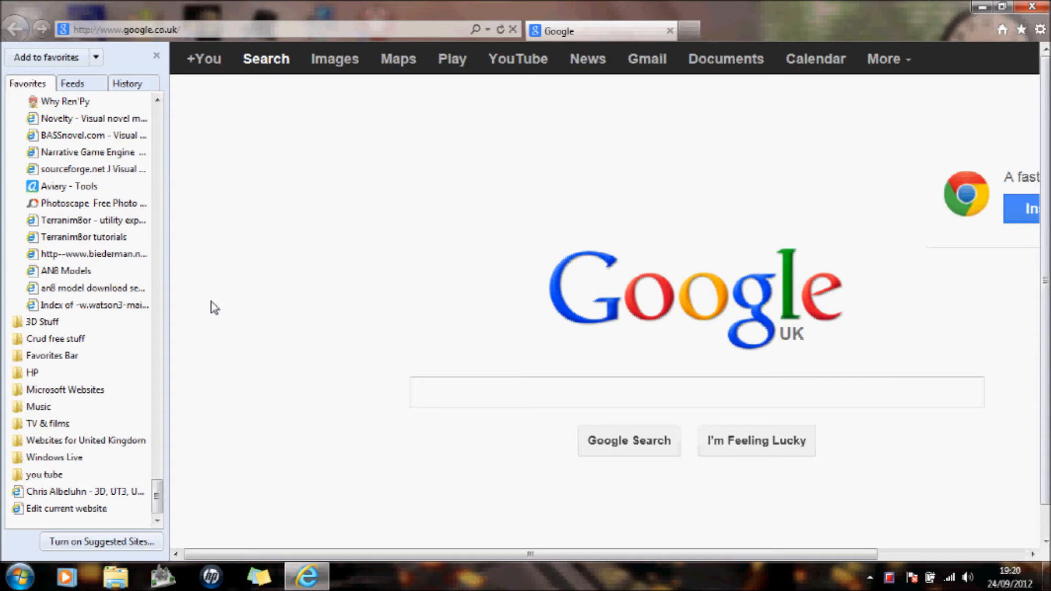
mouse_move(81, 220)
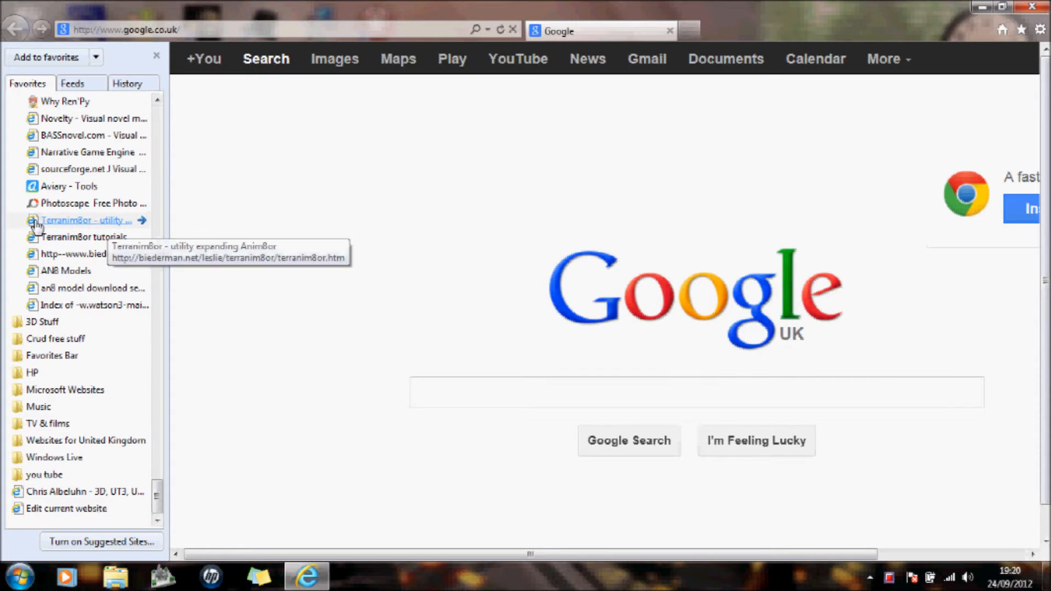
mouse_move(93, 228)
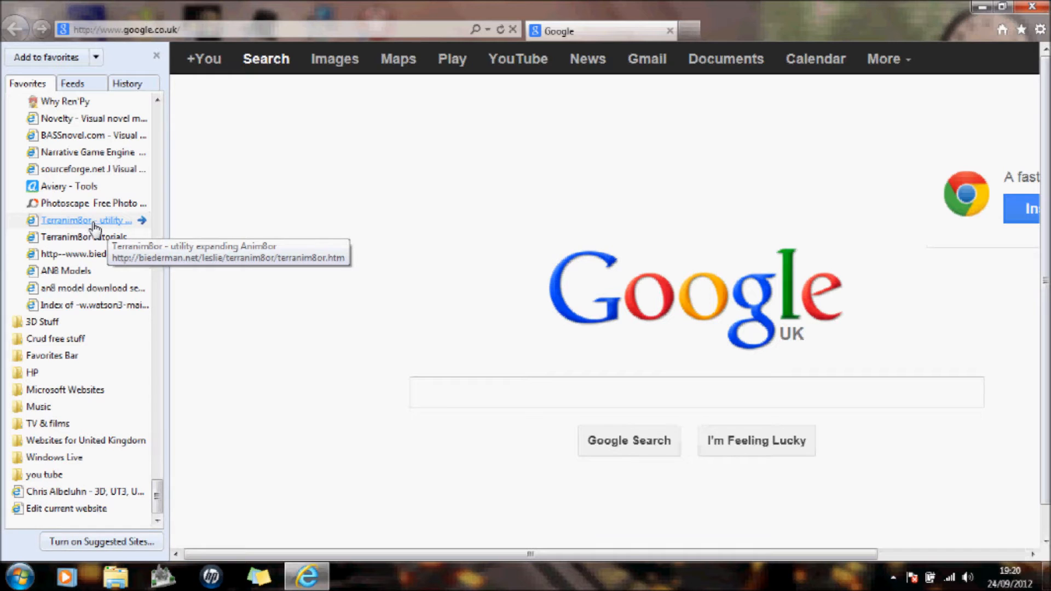
Step: Load the Terranim8or home page from its 'utility expanding Anim8or' bookmark
click(86, 220)
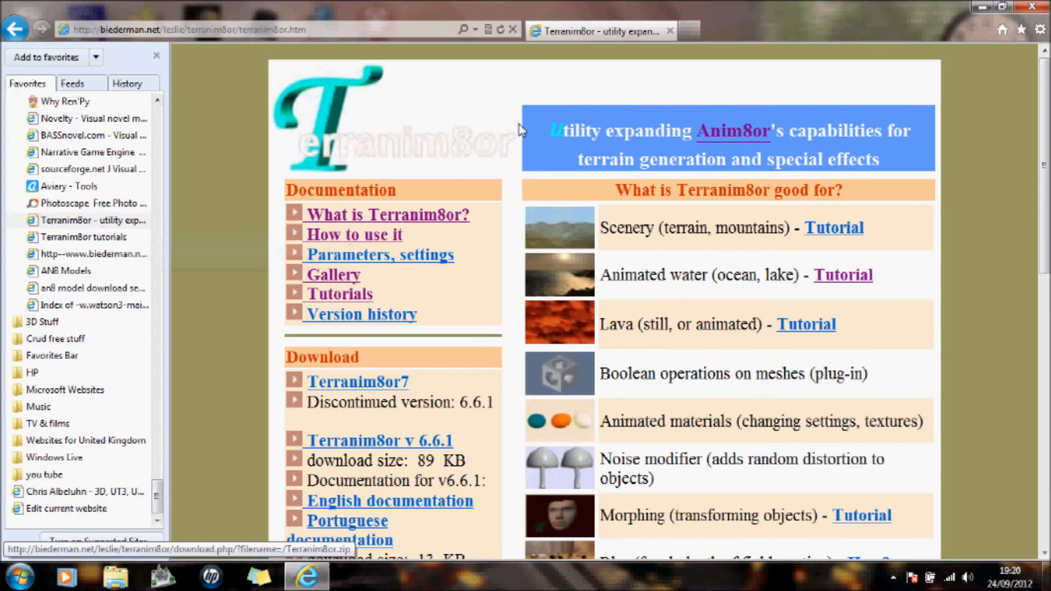
mouse_move(751, 137)
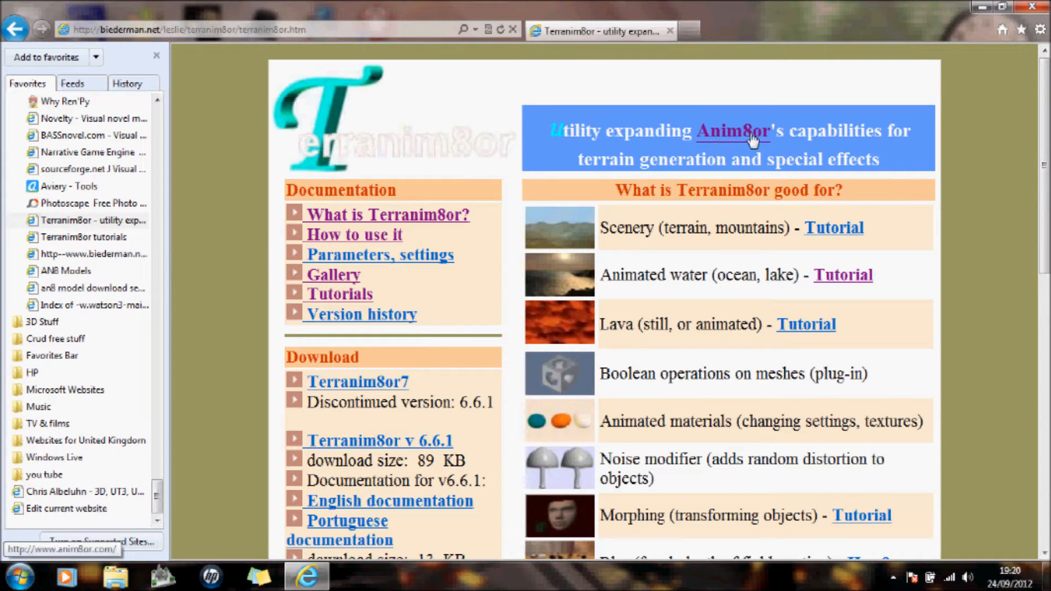
mouse_move(635, 199)
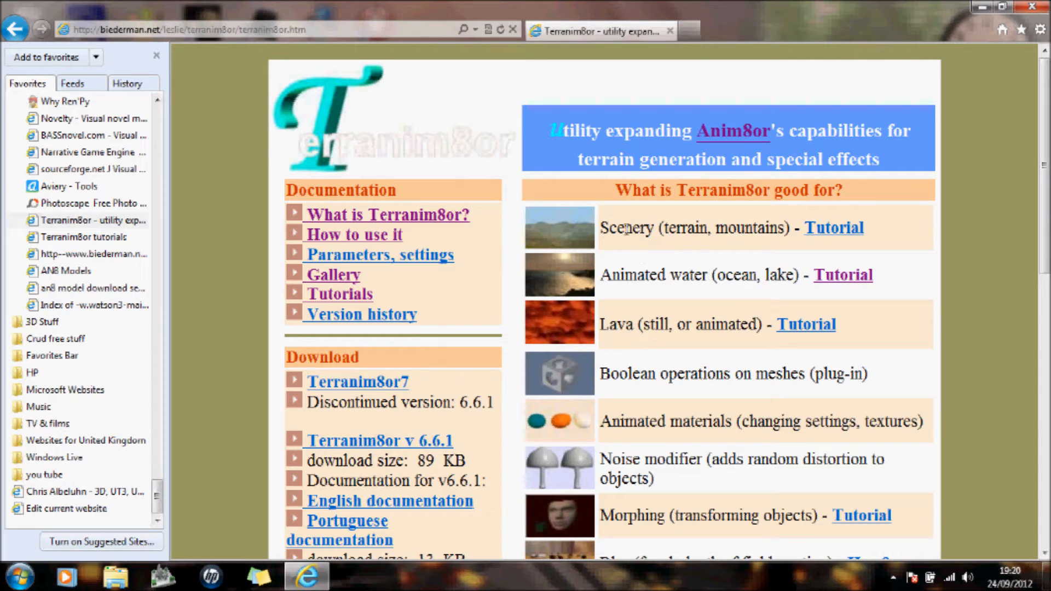
mouse_move(662, 370)
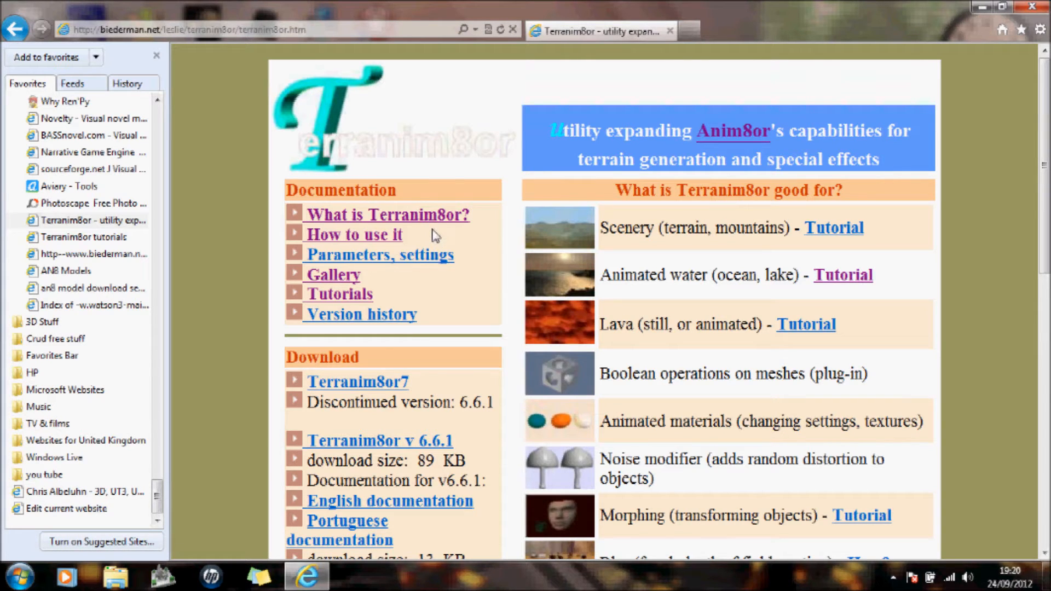
mouse_move(432, 260)
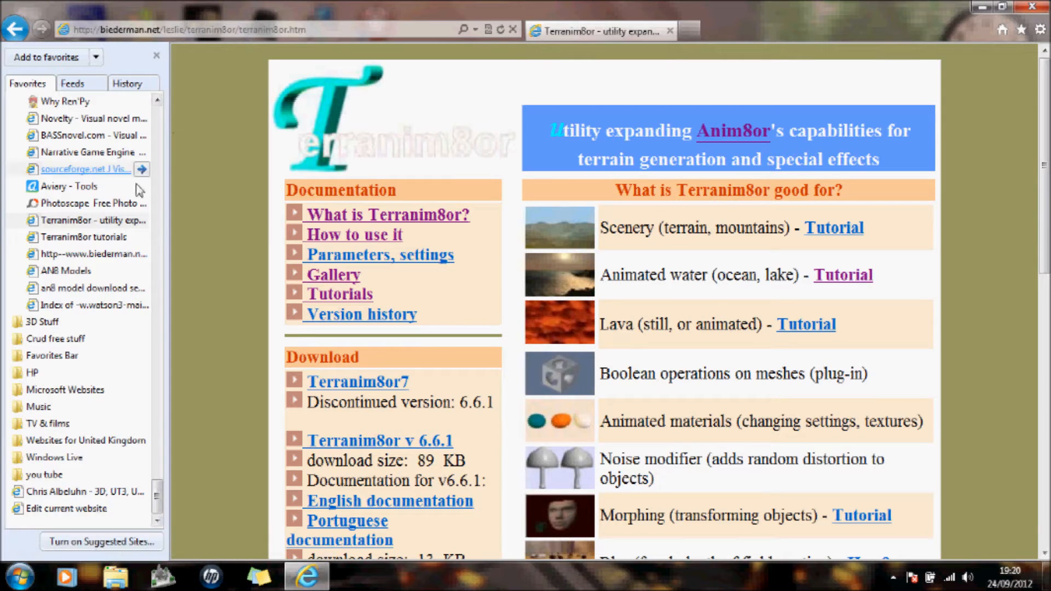
Step: Open the Terranim8or tutorials page and the Animated Water and Fake Refraction tutorial
click(83, 236)
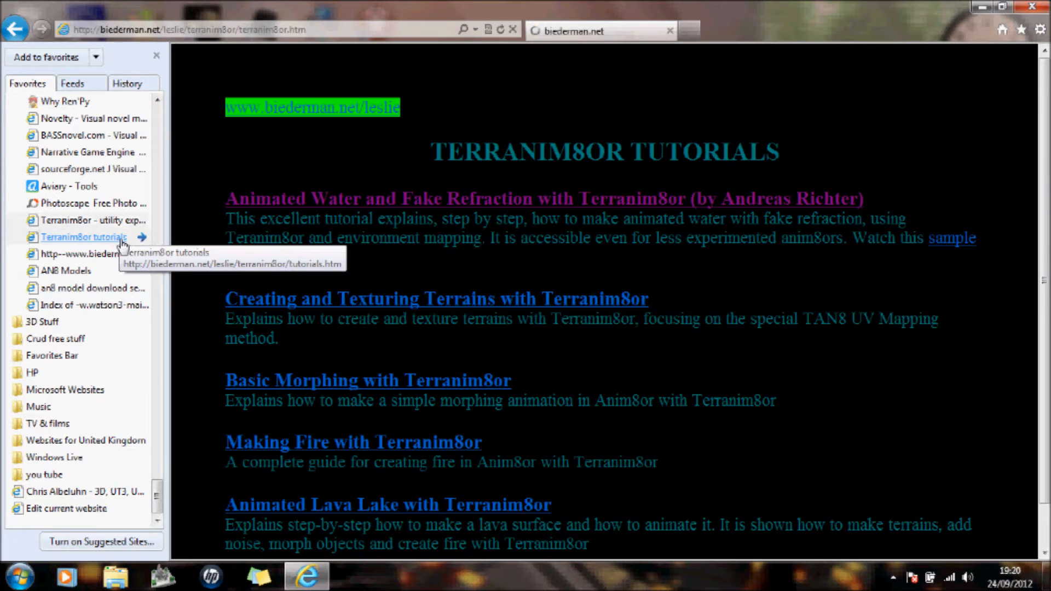
click(84, 236)
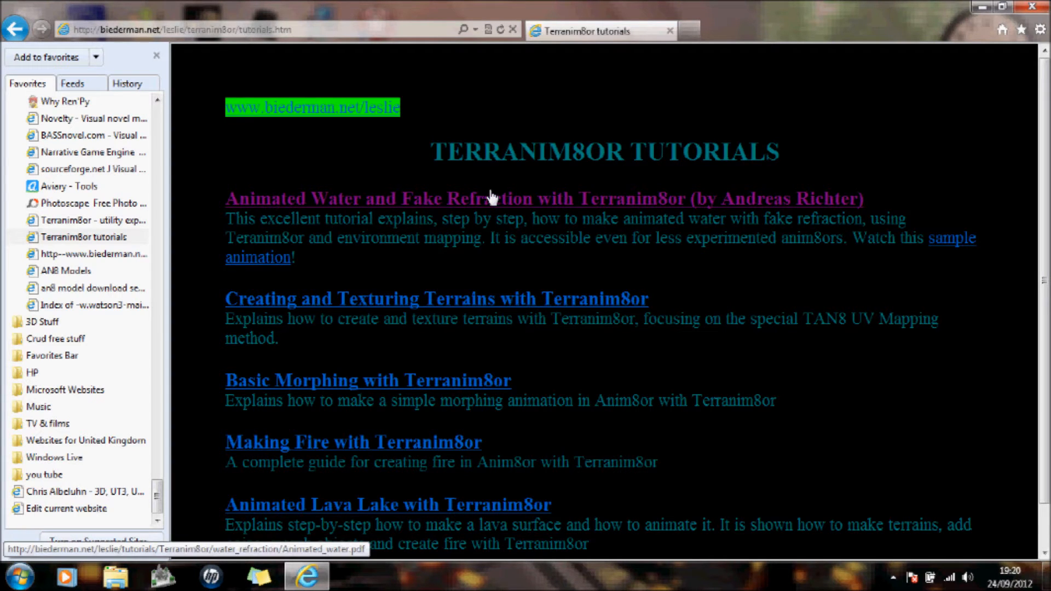
click(489, 199)
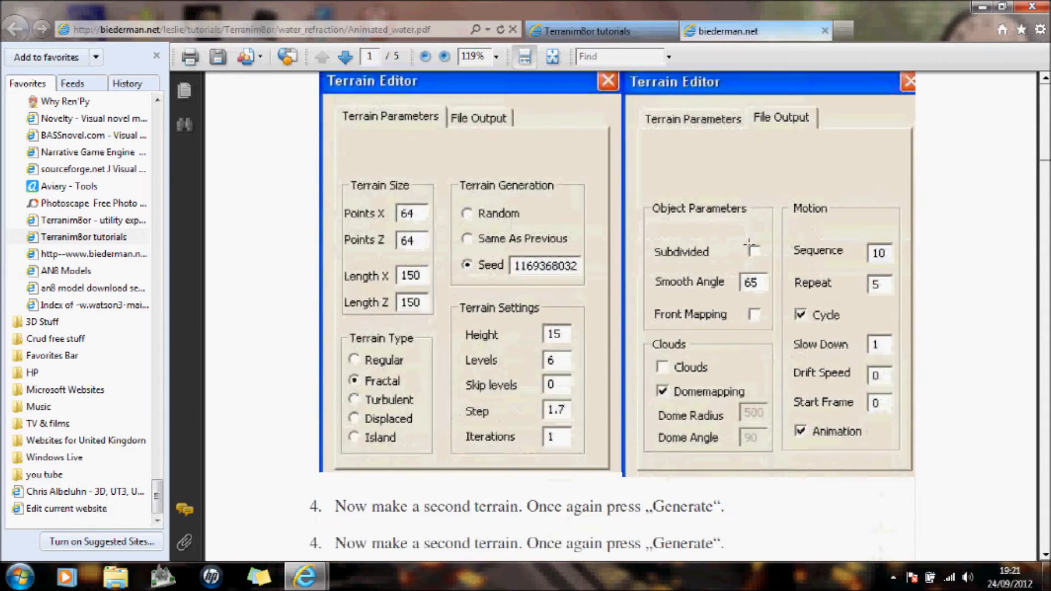
click(344, 56)
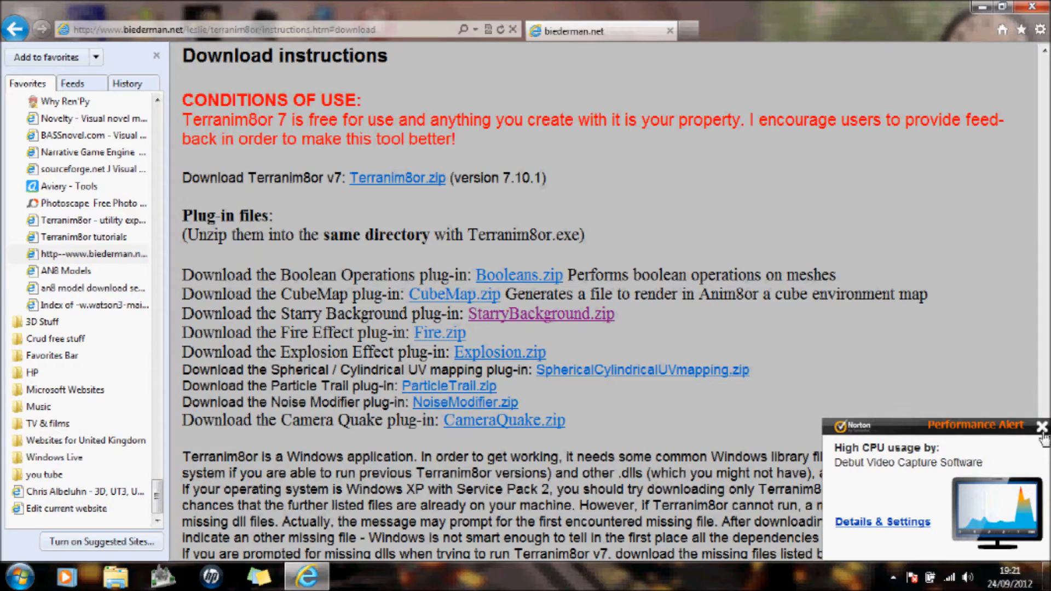
Step: Dismiss the high CPU usage alert and download the Fire Effect plug-in, Fire.zip
click(1041, 427)
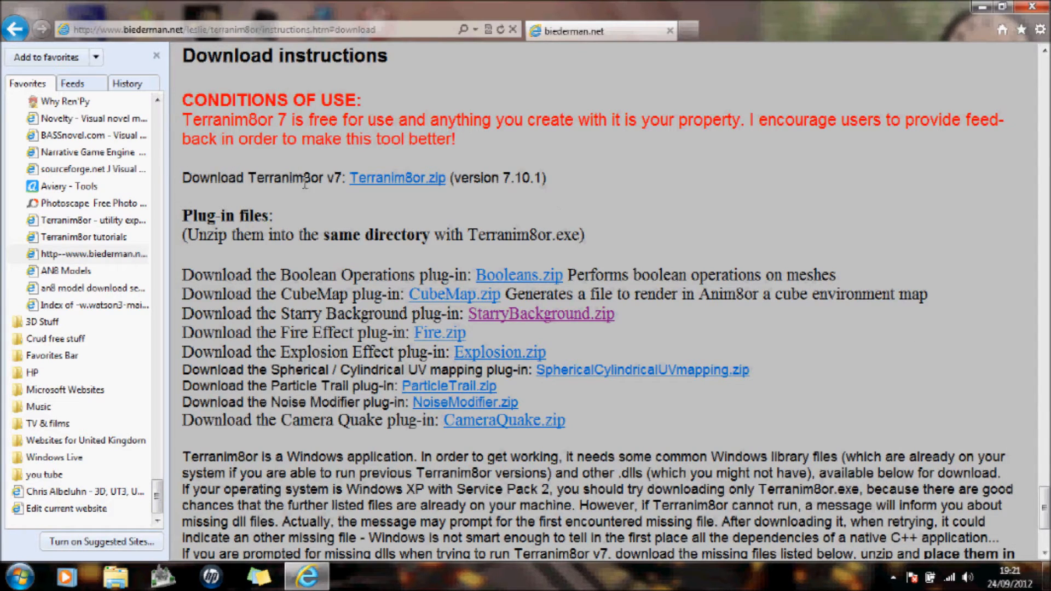
mouse_move(496, 295)
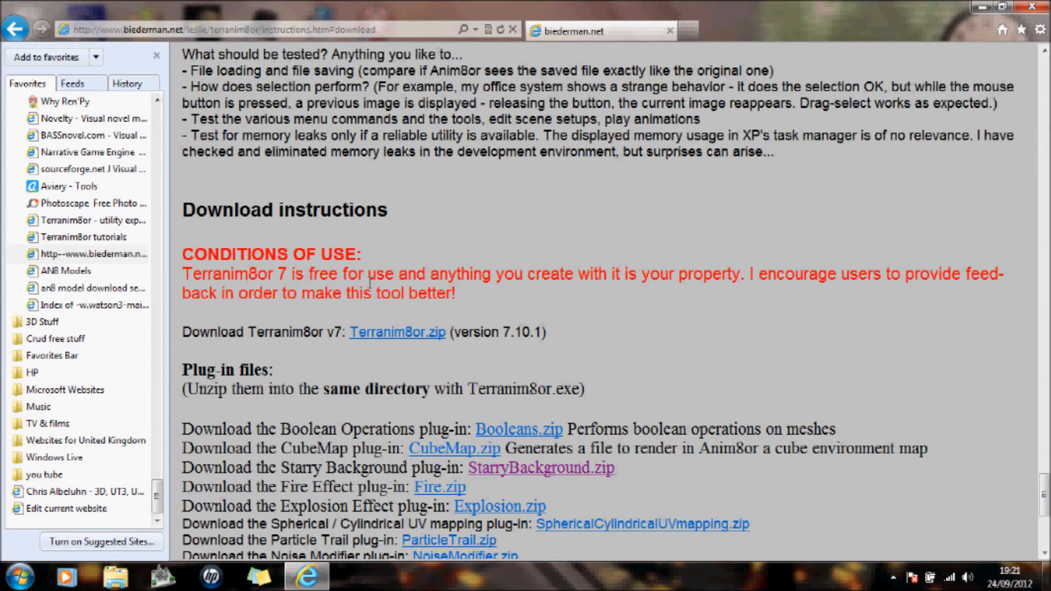
mouse_move(696, 274)
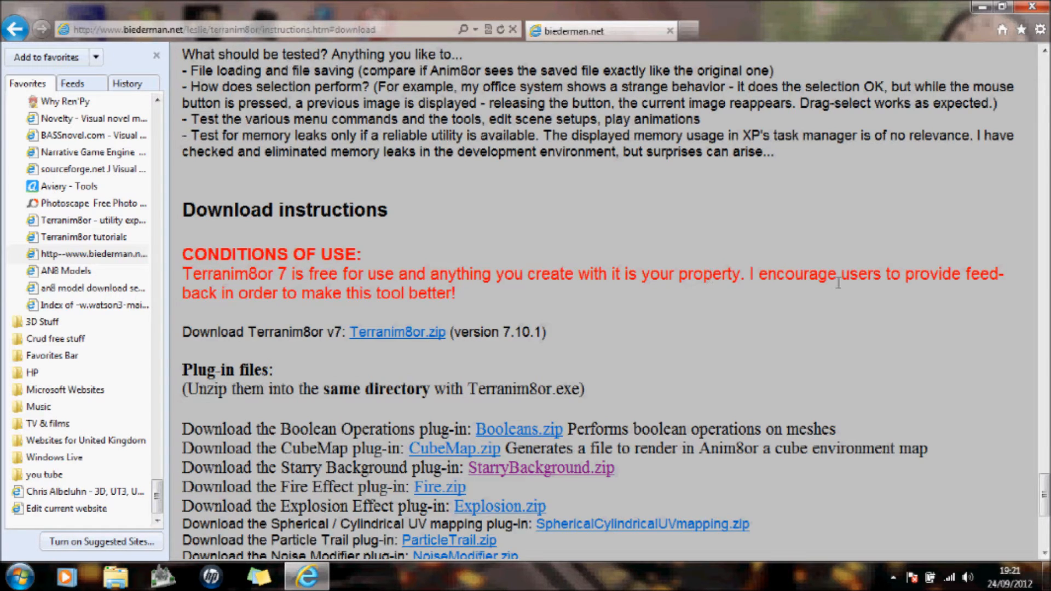
mouse_move(274, 297)
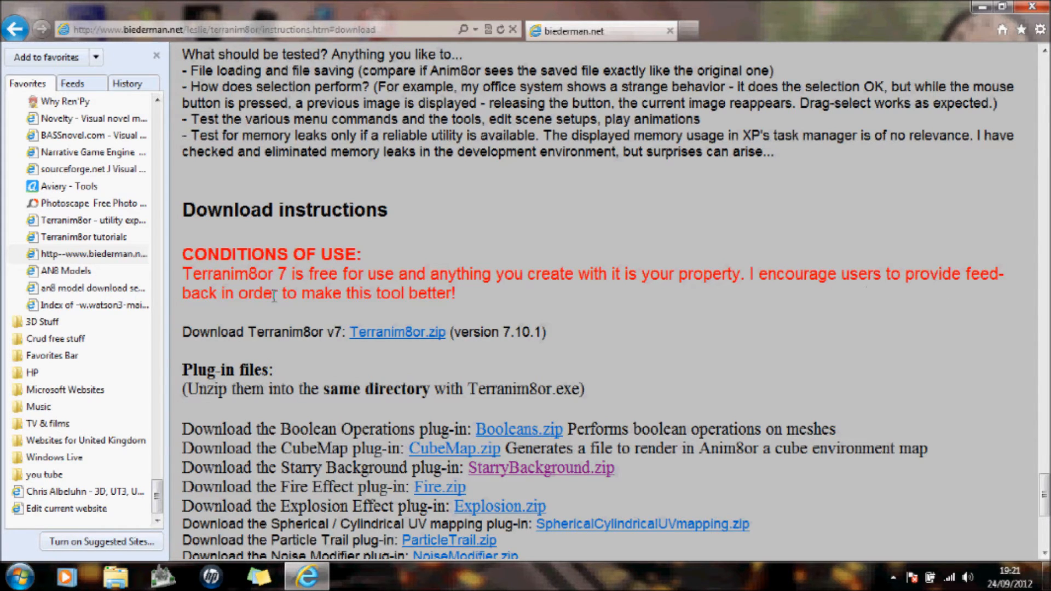
scroll(down, 3)
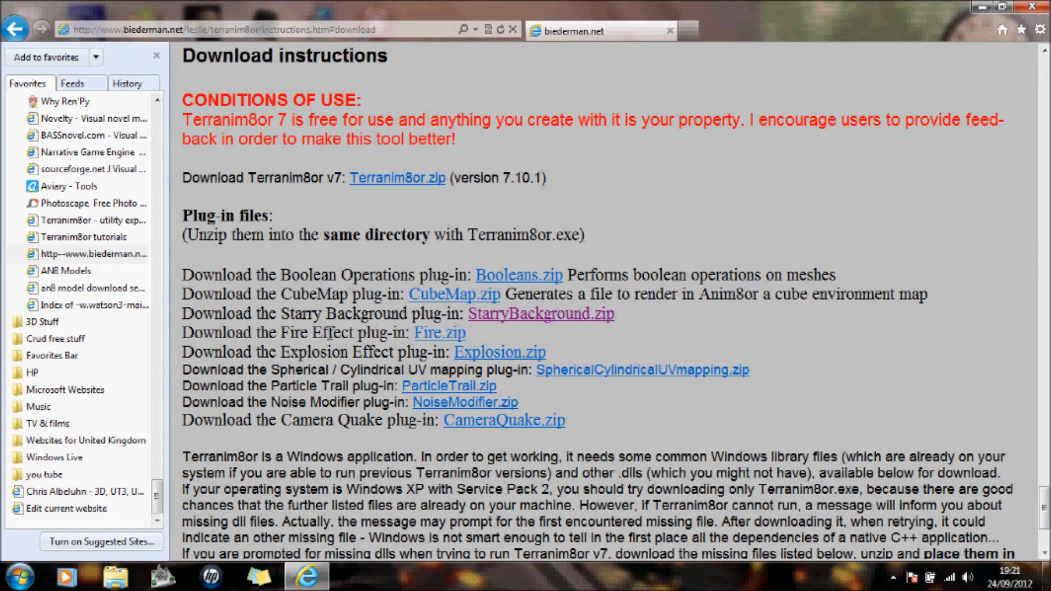
mouse_move(438, 332)
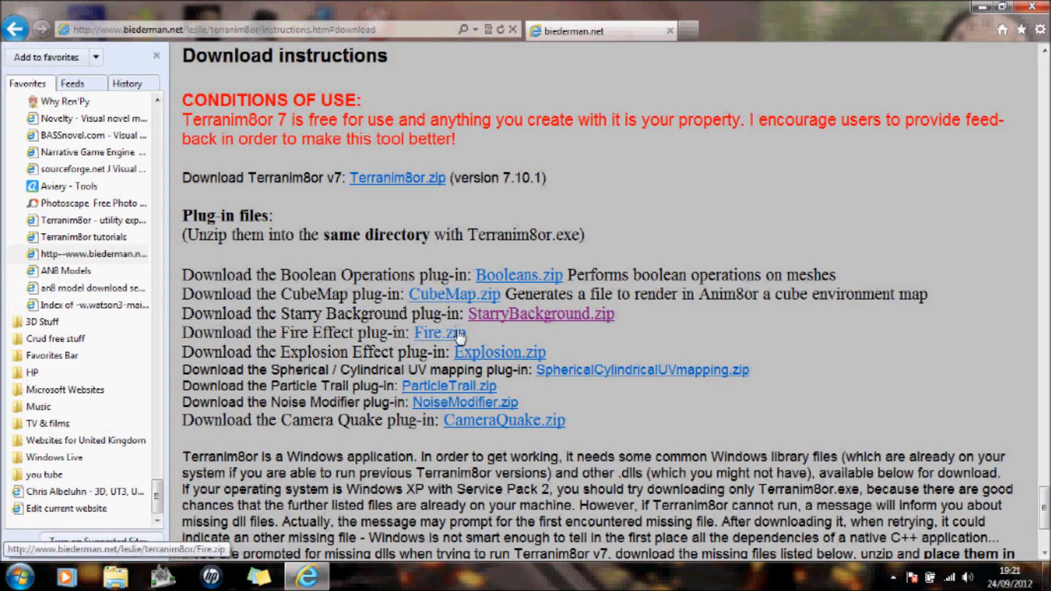
click(439, 332)
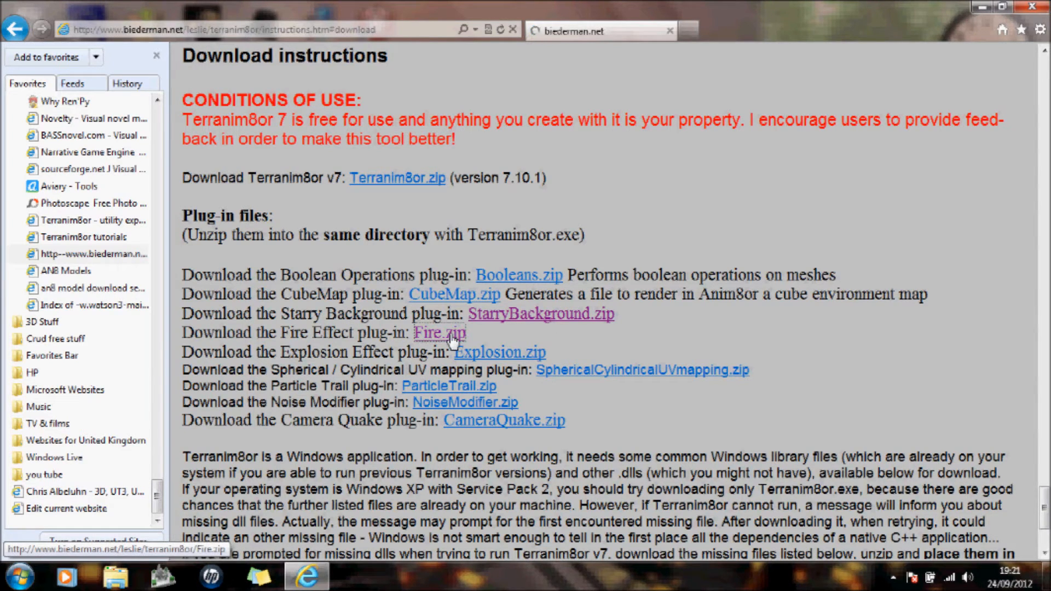
click(438, 332)
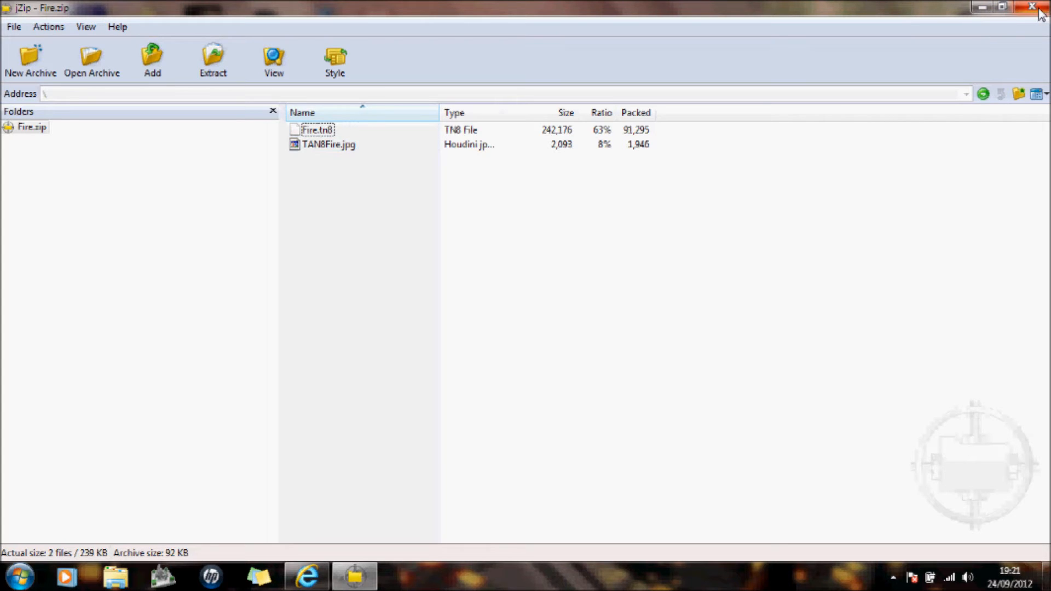
click(306, 576)
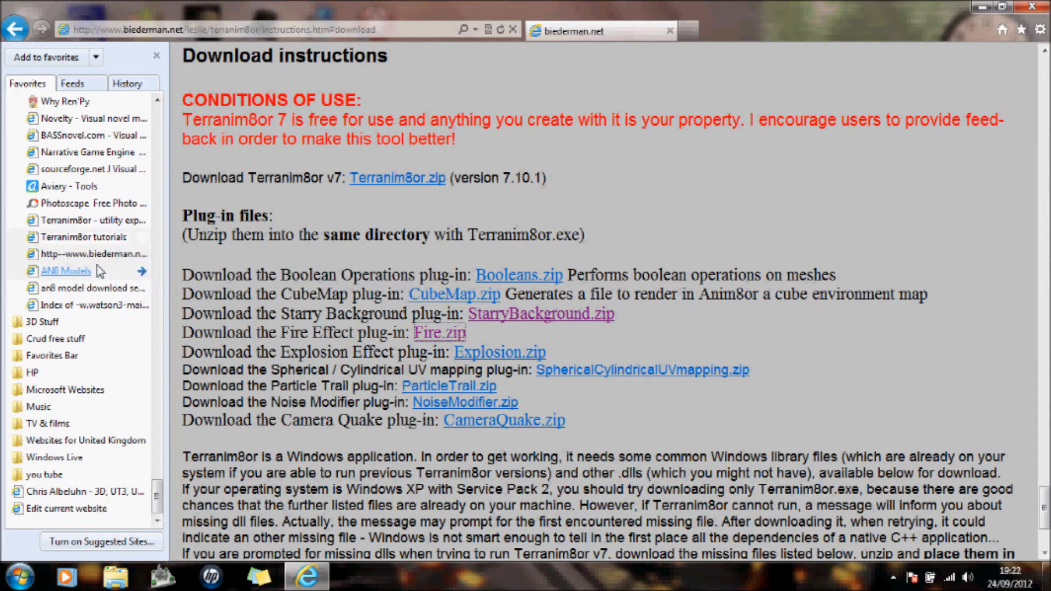
mouse_move(65, 271)
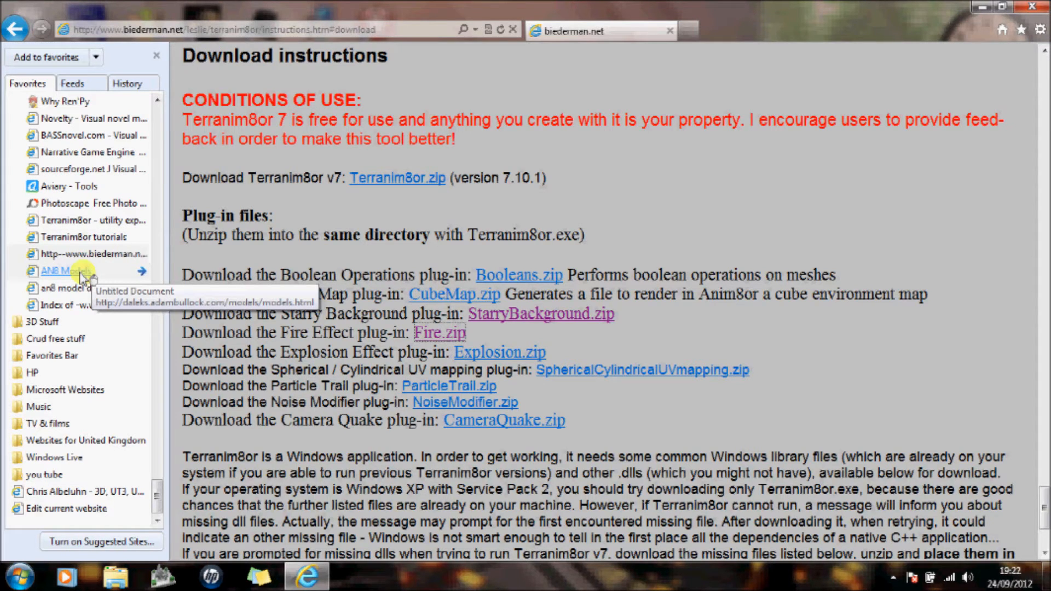
Step: Open the Doctor Who & the Daleks AN8 models page and scroll through the model list
click(65, 270)
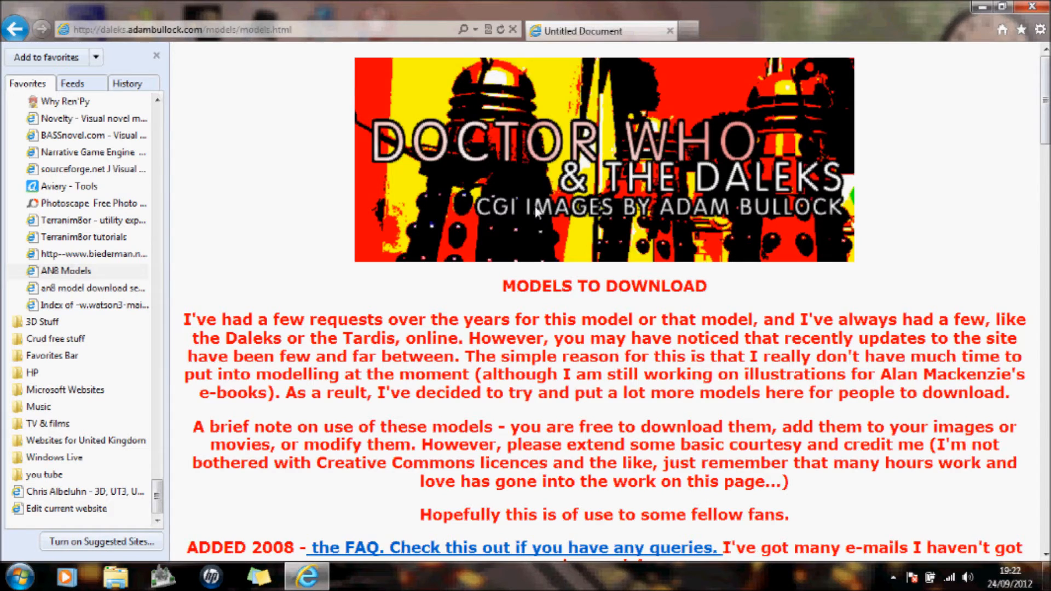
scroll(down, 3)
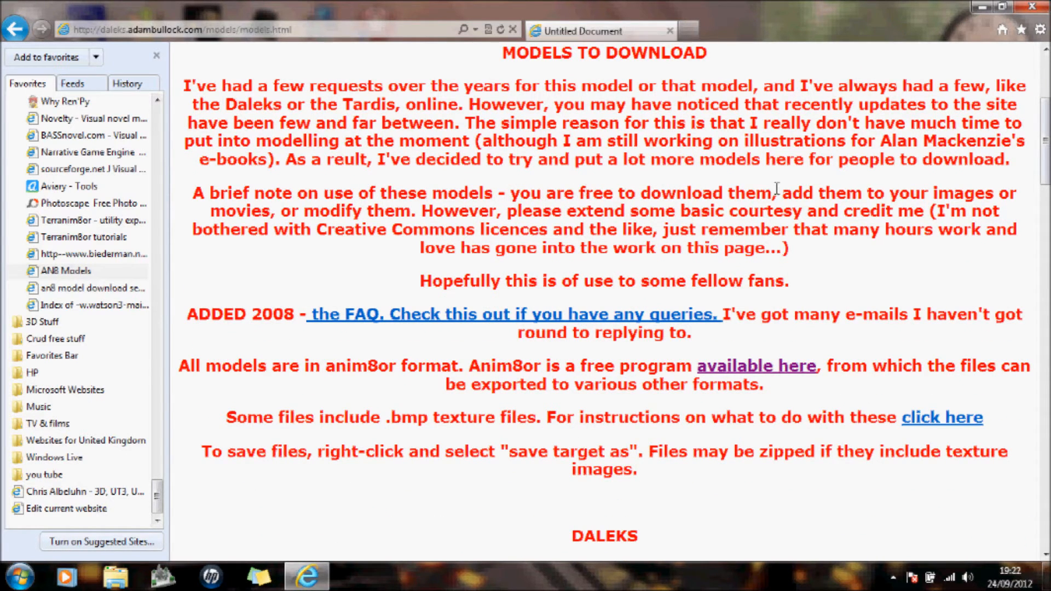
mouse_move(957, 197)
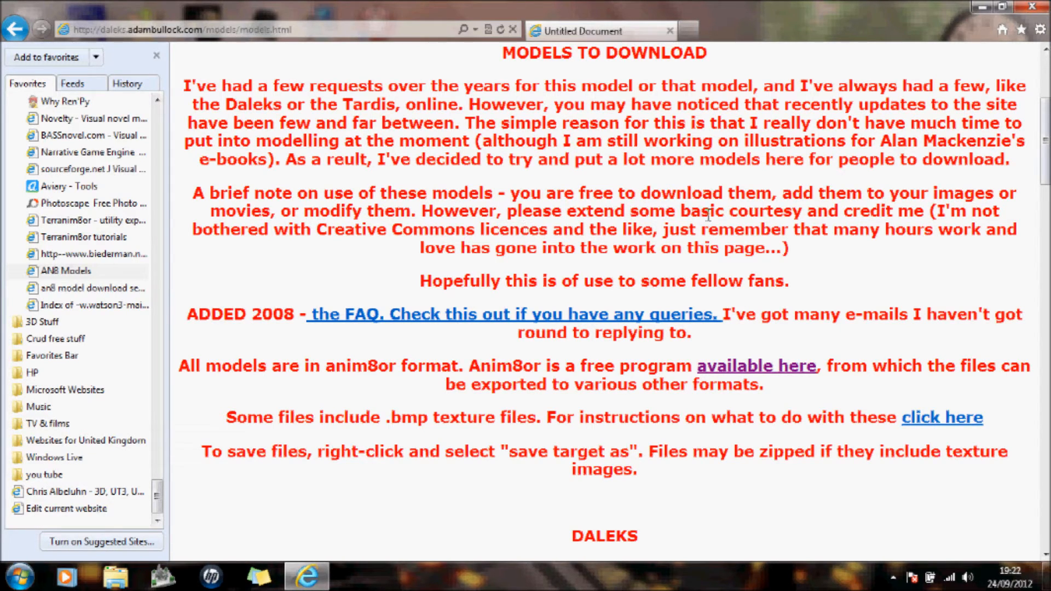
scroll(down, 3)
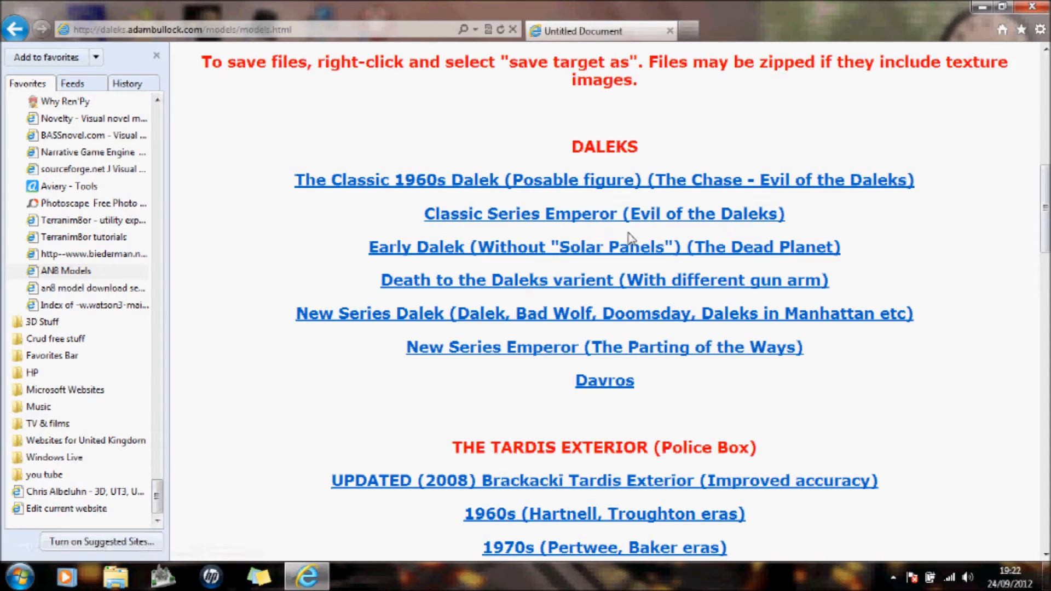
scroll(down, 3)
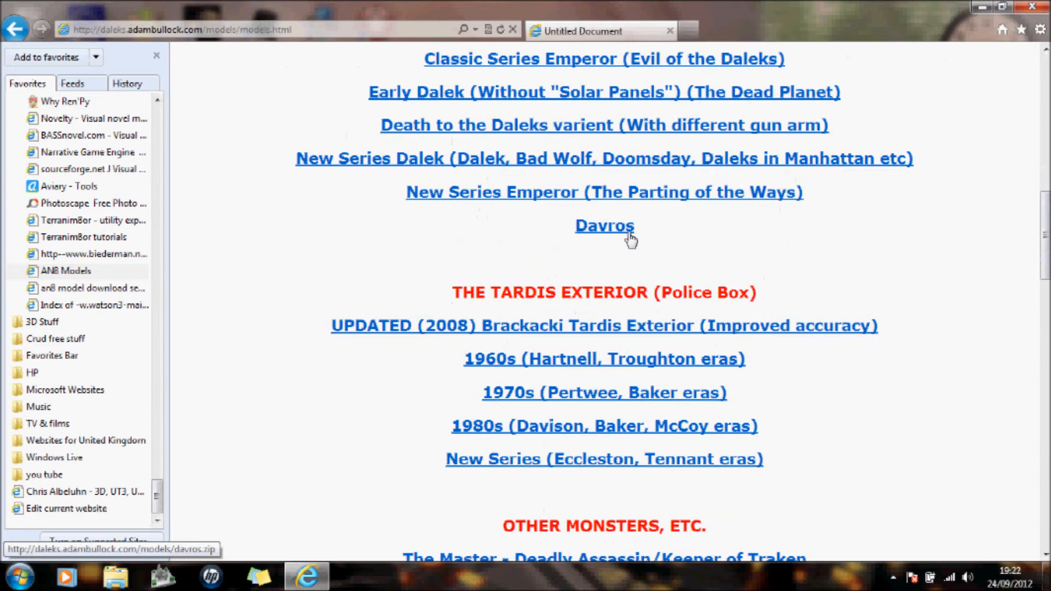
scroll(down, 3)
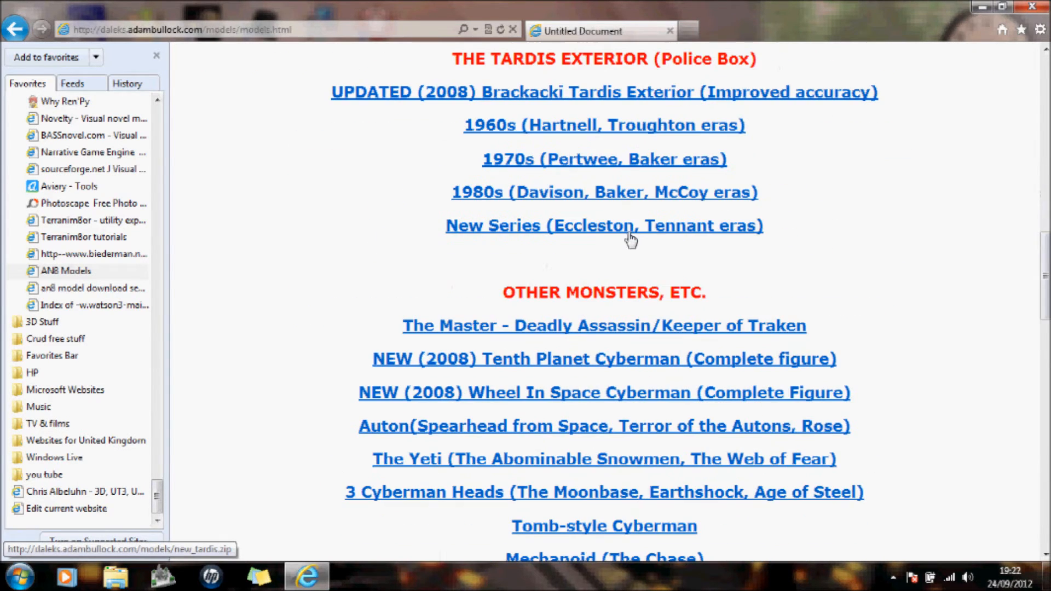
scroll(down, 3)
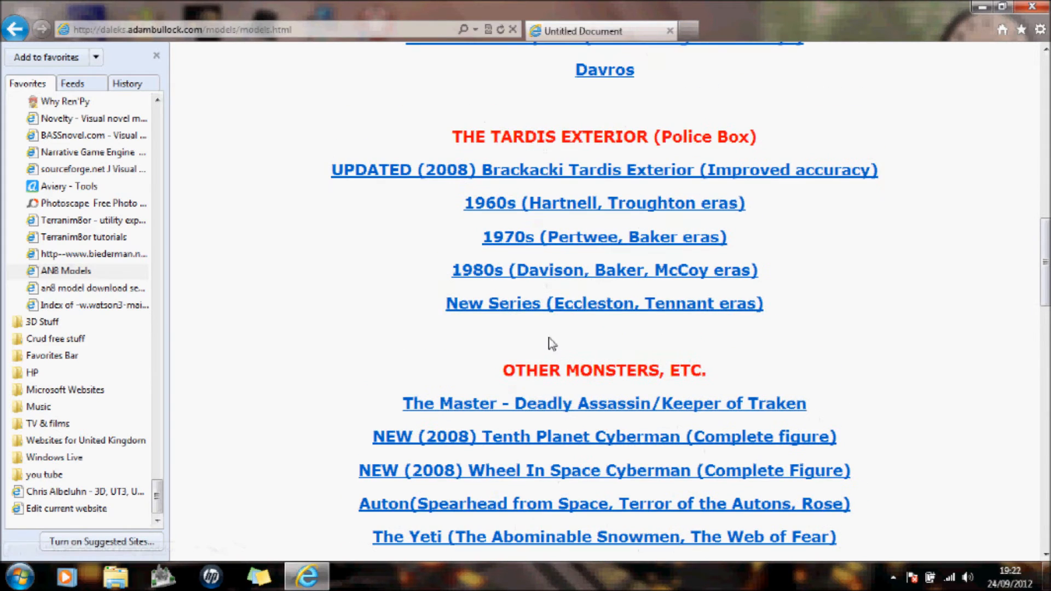
scroll(down, 3)
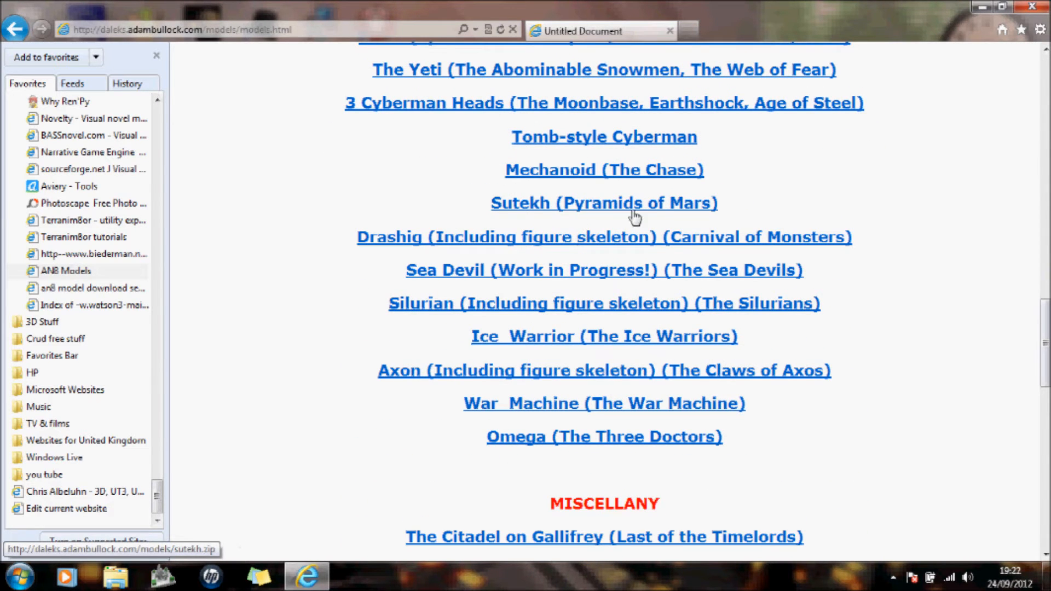
scroll(down, 3)
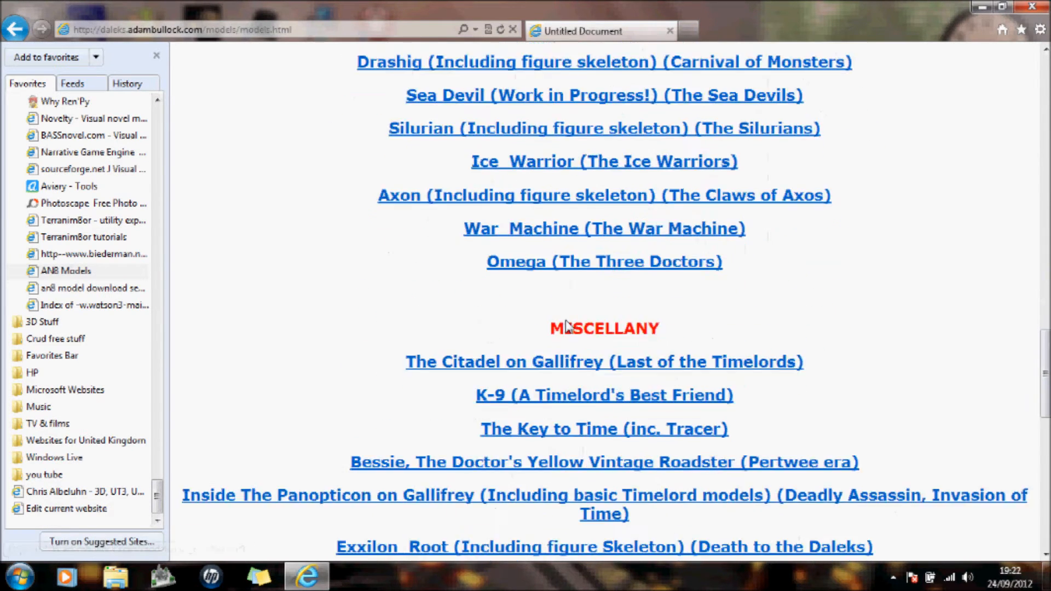
scroll(down, 3)
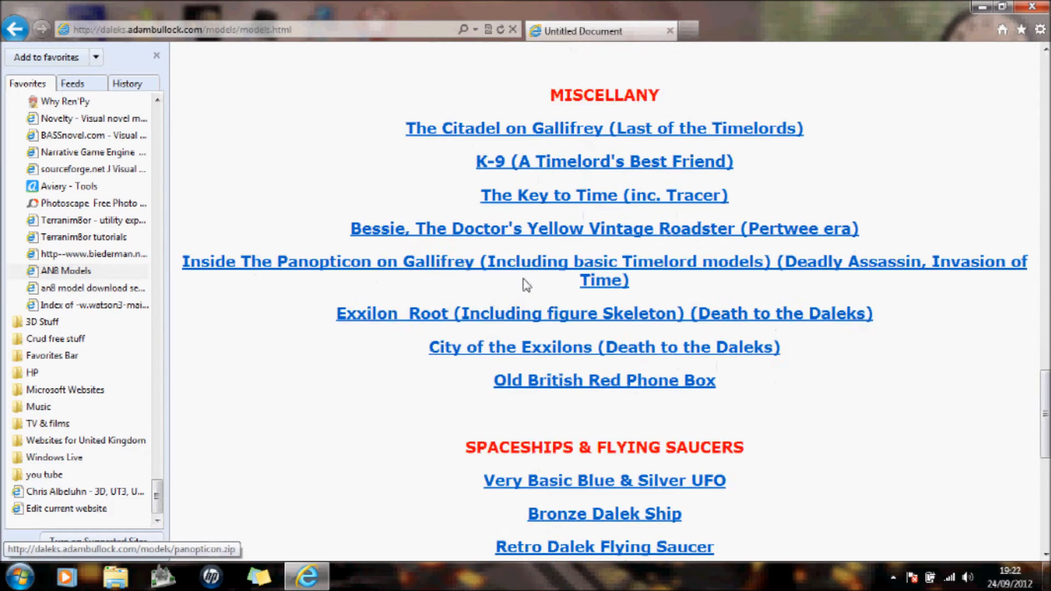
scroll(down, 3)
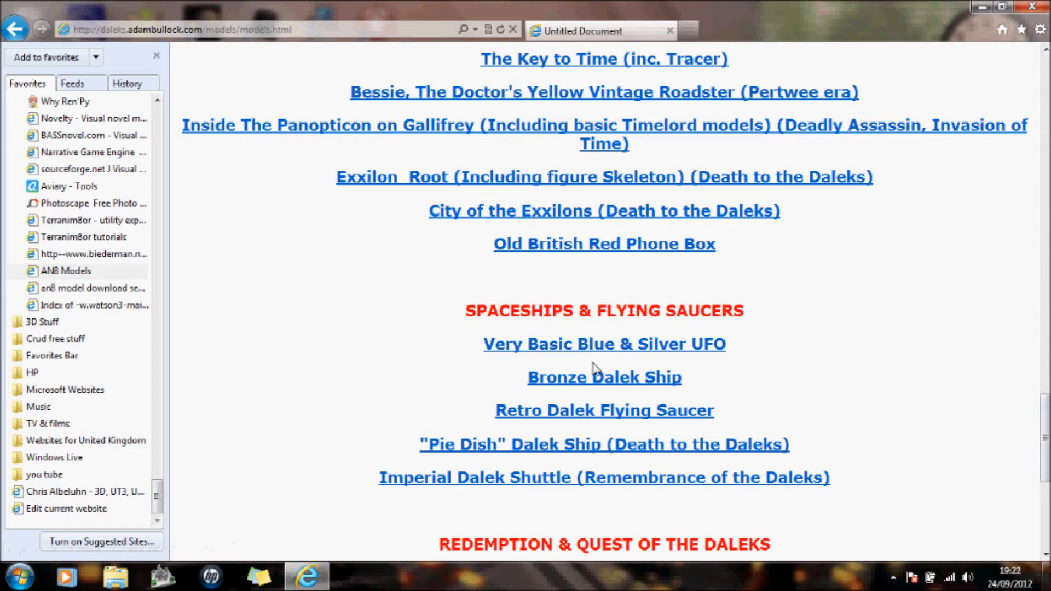
mouse_move(570, 446)
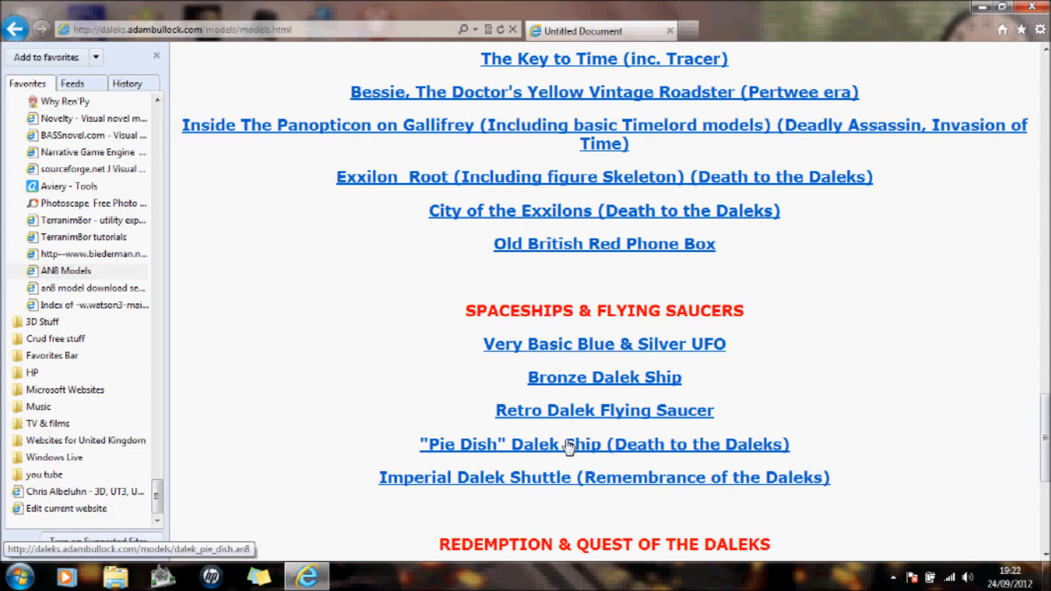
Step: Download the Bronze Dalek Ship model, view it in Anim8or, then close it
click(603, 377)
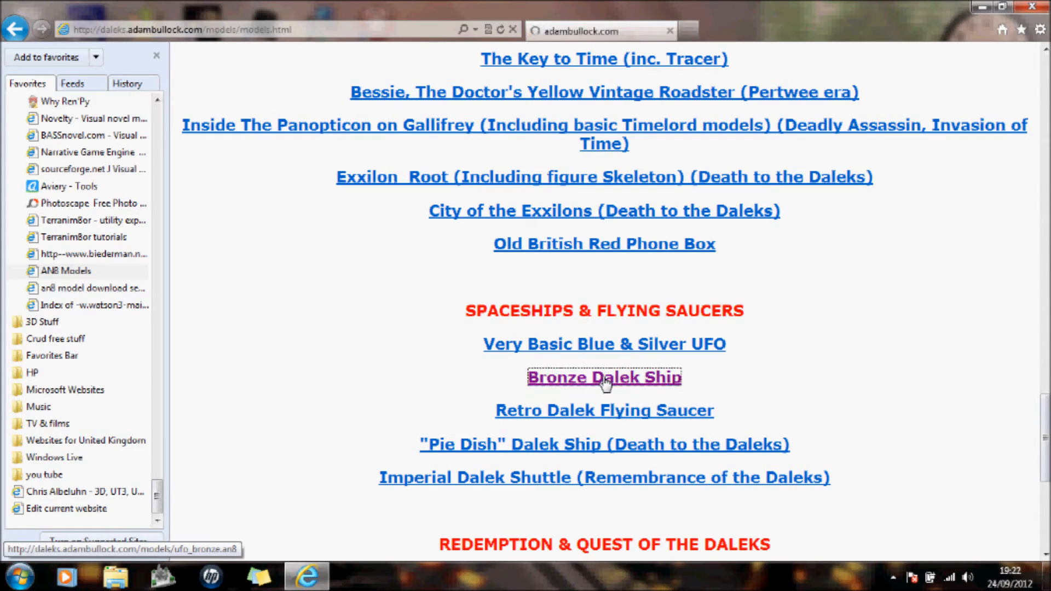
click(603, 377)
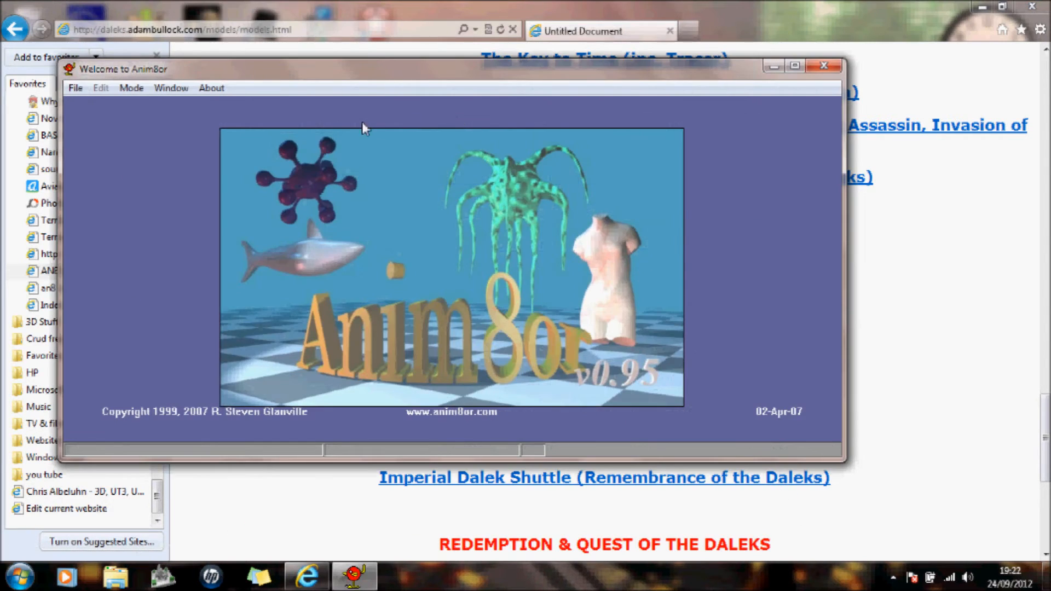
mouse_move(372, 137)
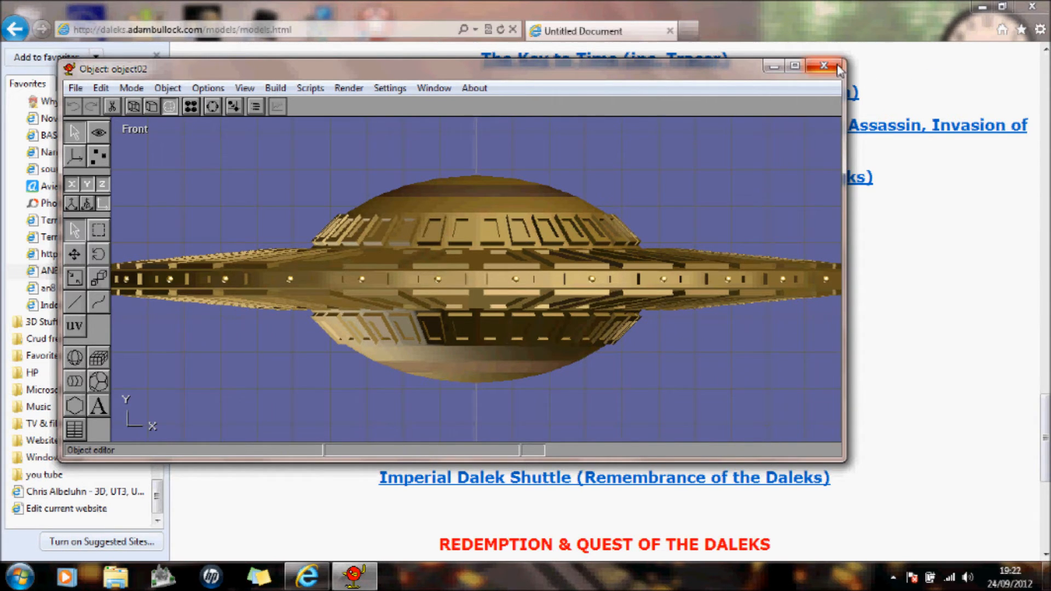
click(824, 66)
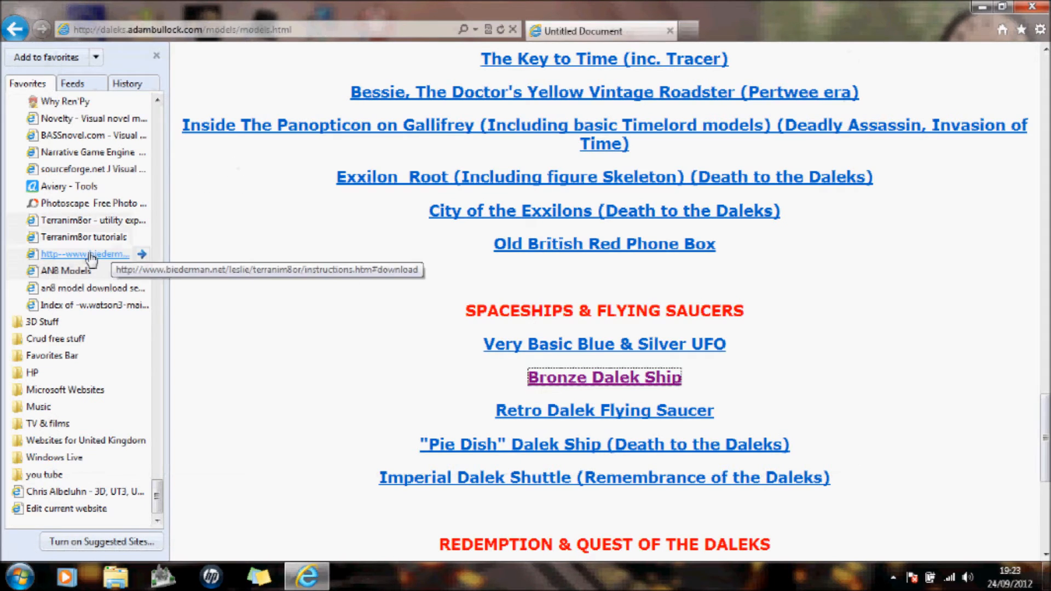
mouse_move(86, 288)
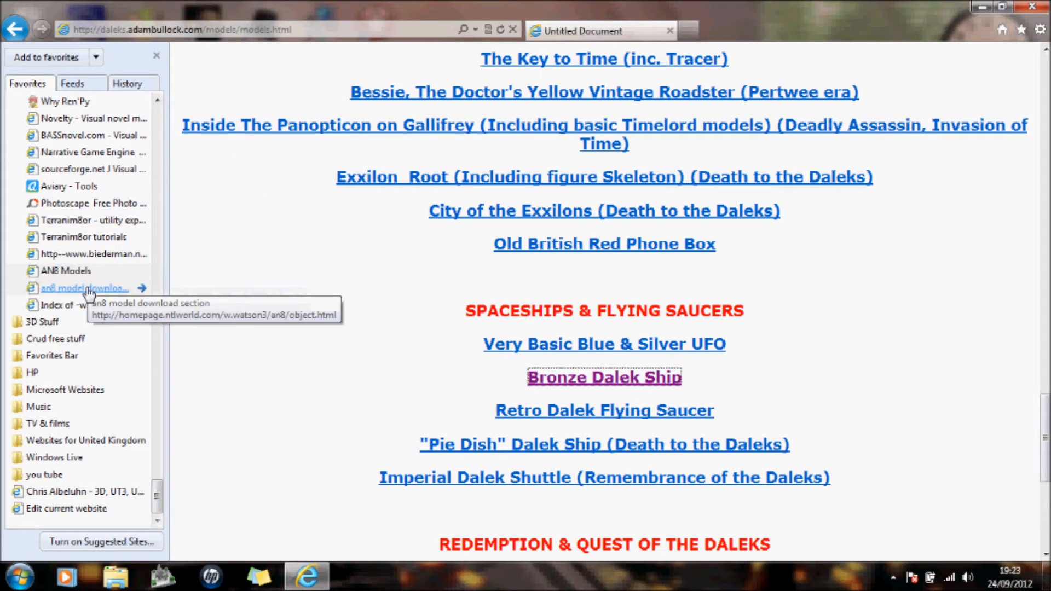
Step: Open the an8 model download page and highlight the note that models belong to their authors
click(85, 287)
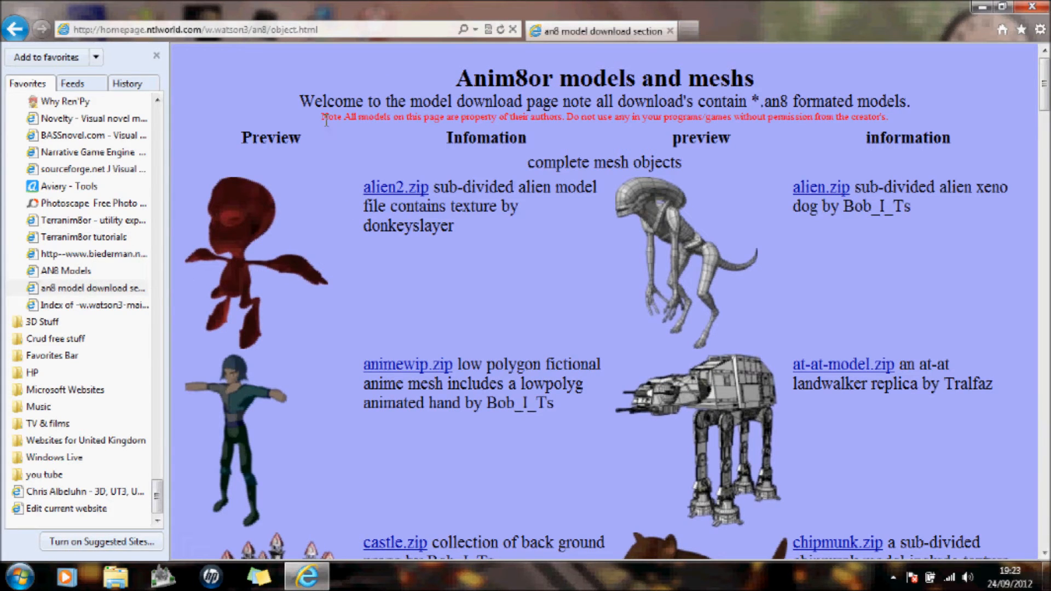
drag(318, 117, 442, 116)
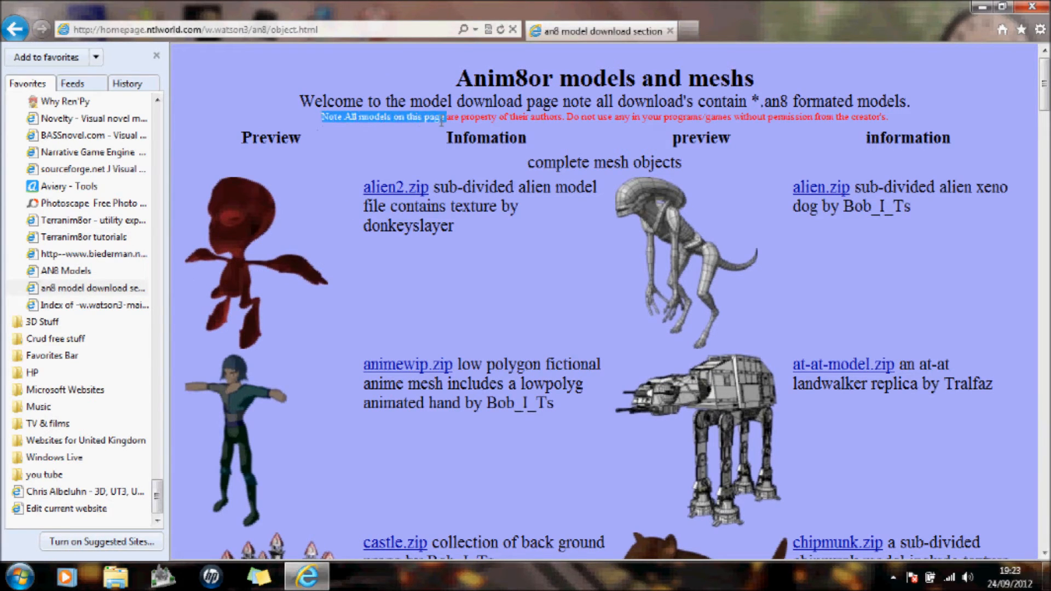
drag(442, 116, 548, 117)
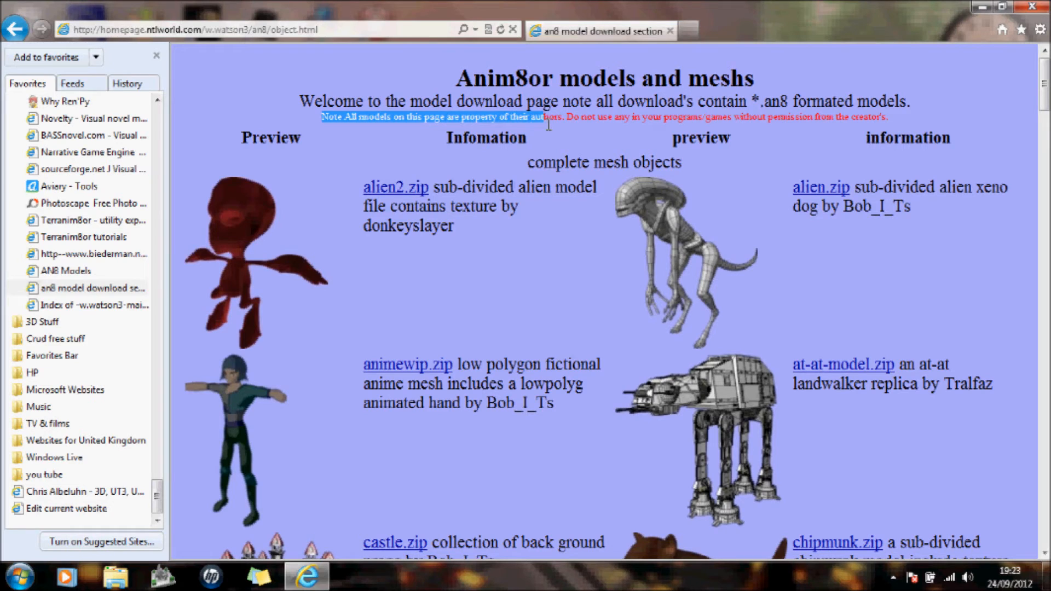
drag(549, 116, 723, 140)
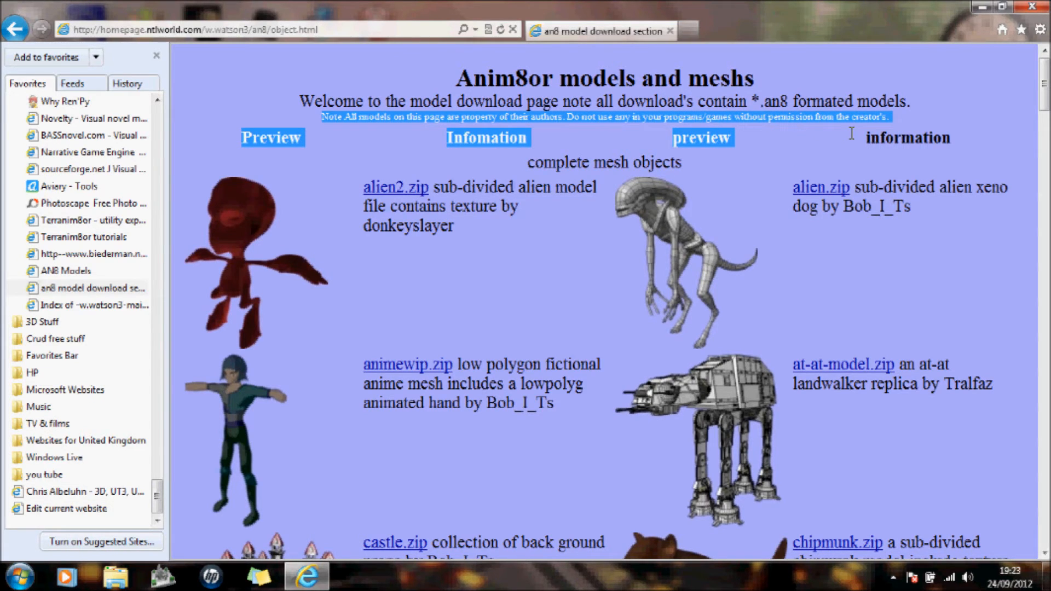
Step: Scroll down the page and start downloading chipmunk.zip
scroll(down, 3)
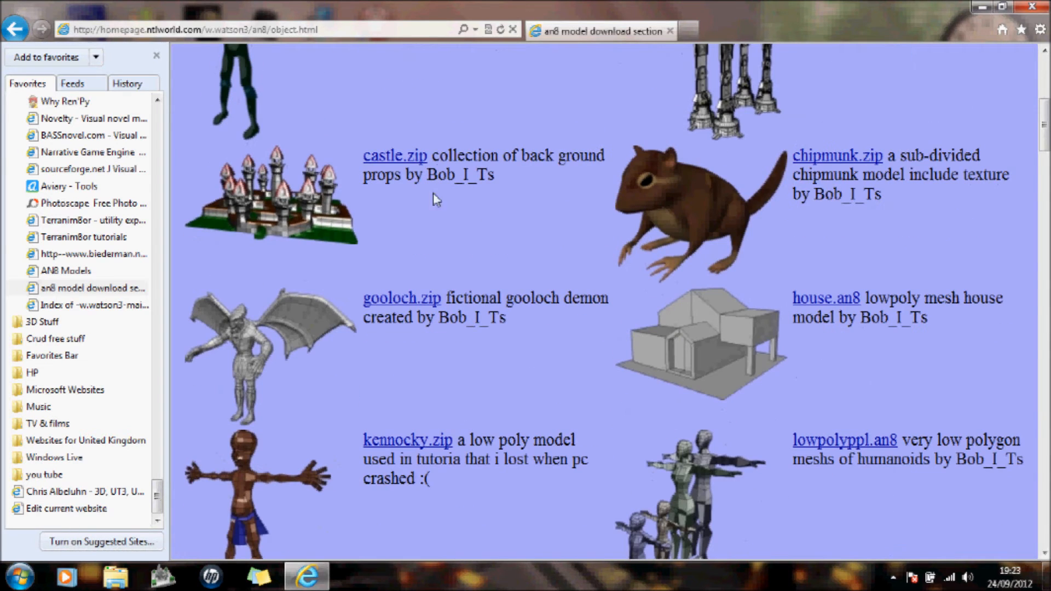
scroll(down, 3)
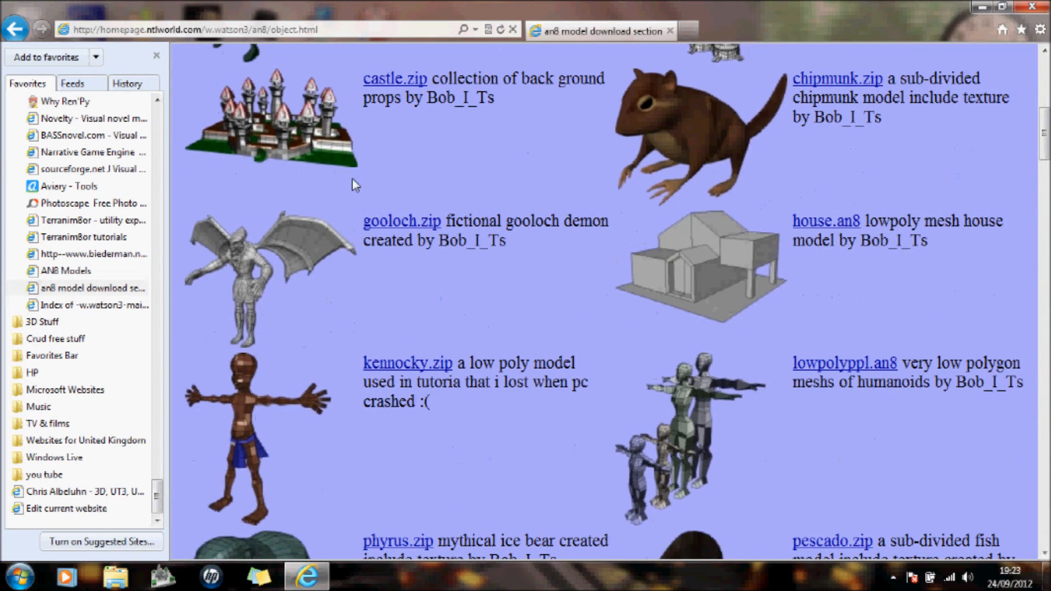
mouse_move(826, 118)
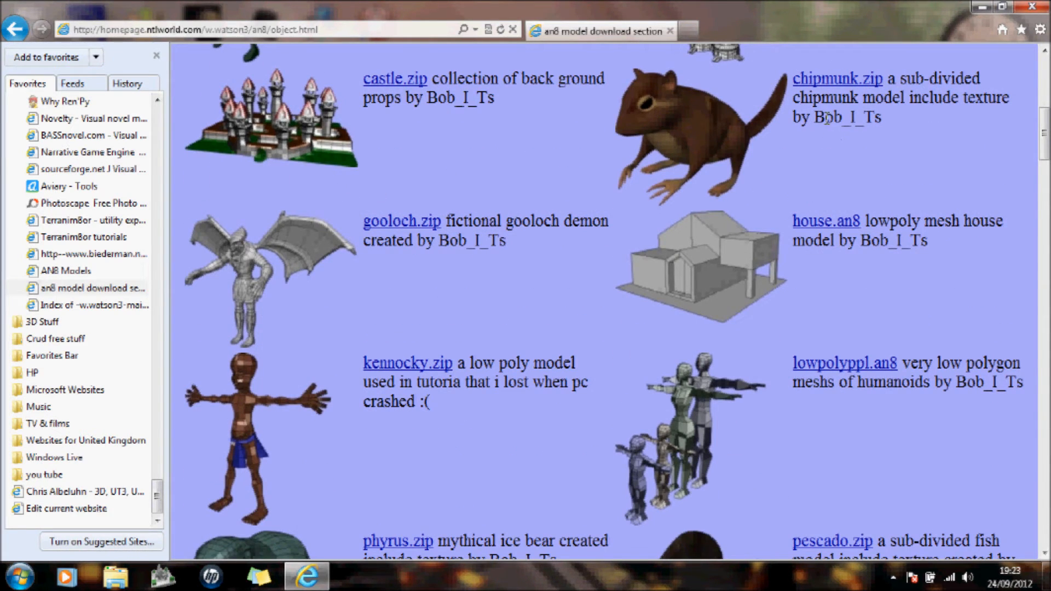
click(836, 78)
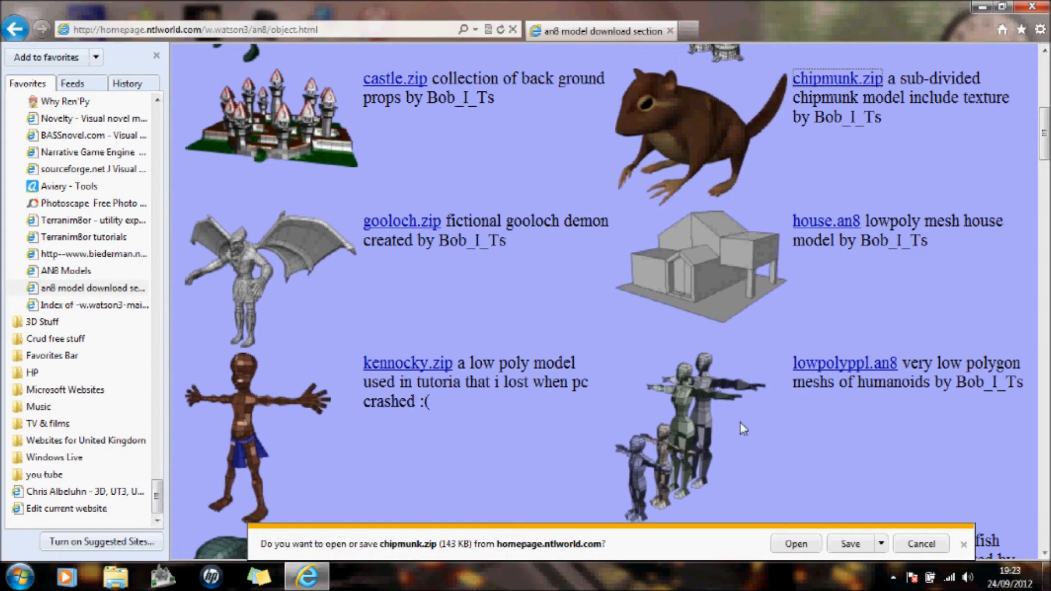
Step: Open chipmunk.zip in jZip, open chipmunk.an8 from it, then close the archive
click(795, 544)
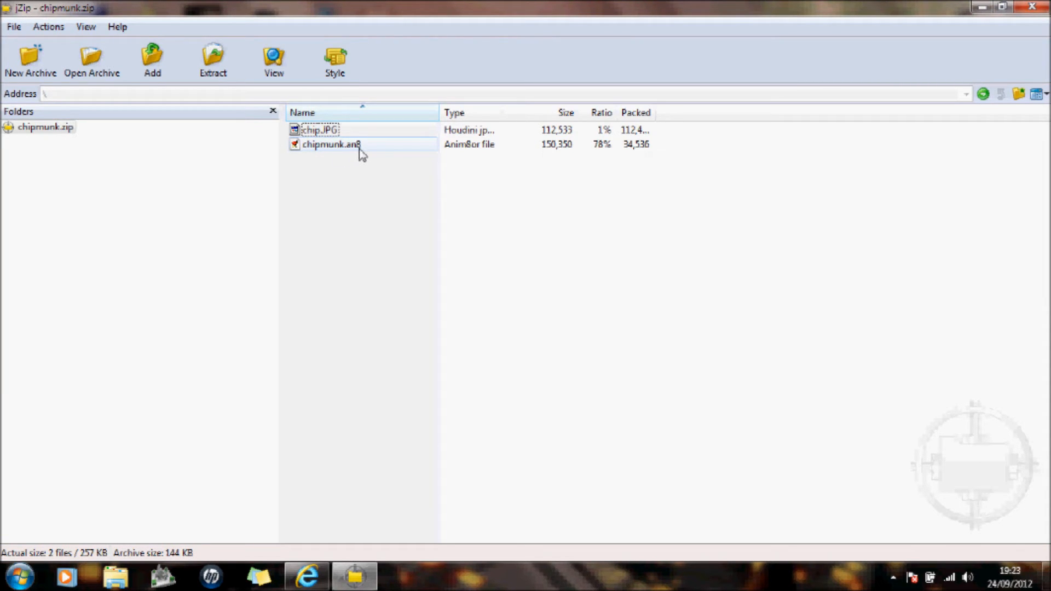
click(331, 144)
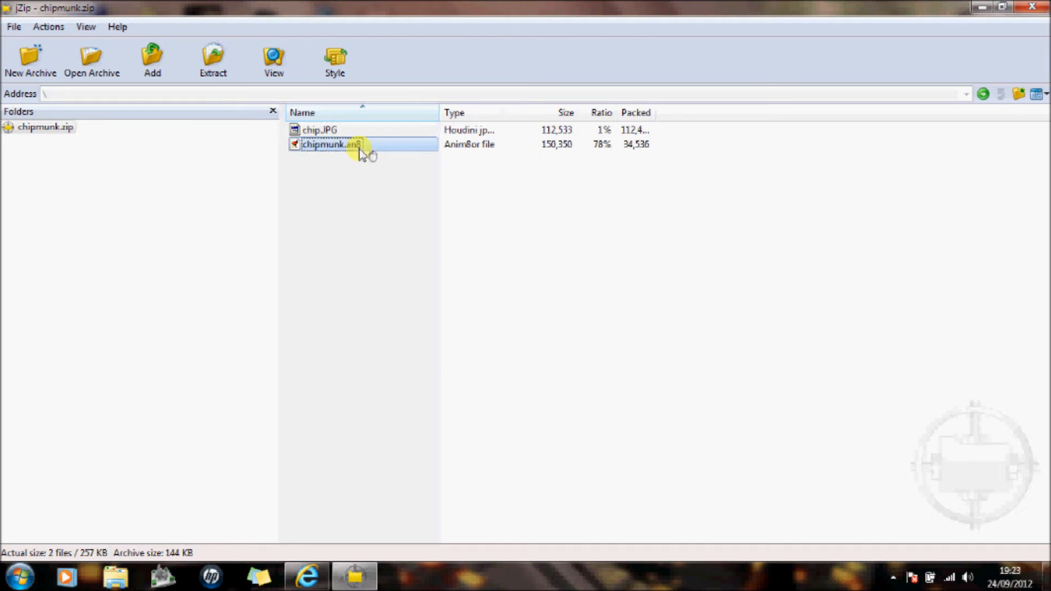
double_click(329, 144)
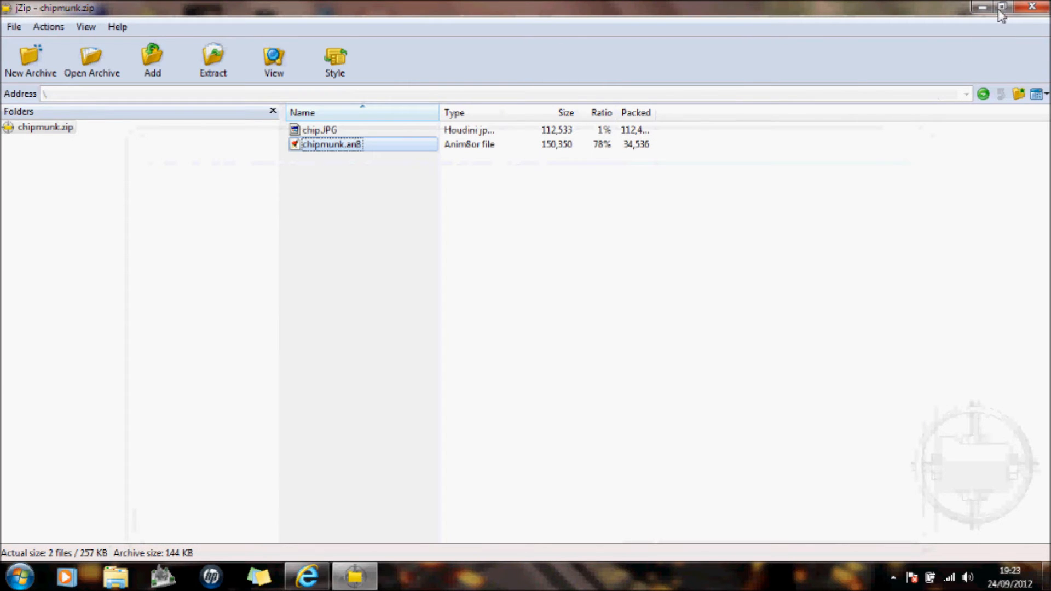
click(306, 576)
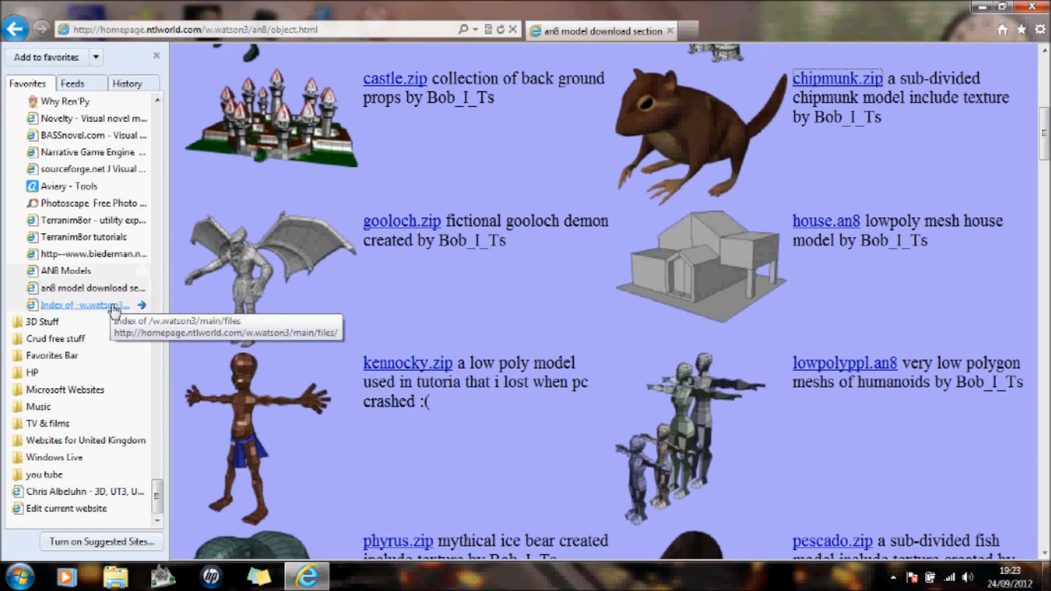
click(91, 287)
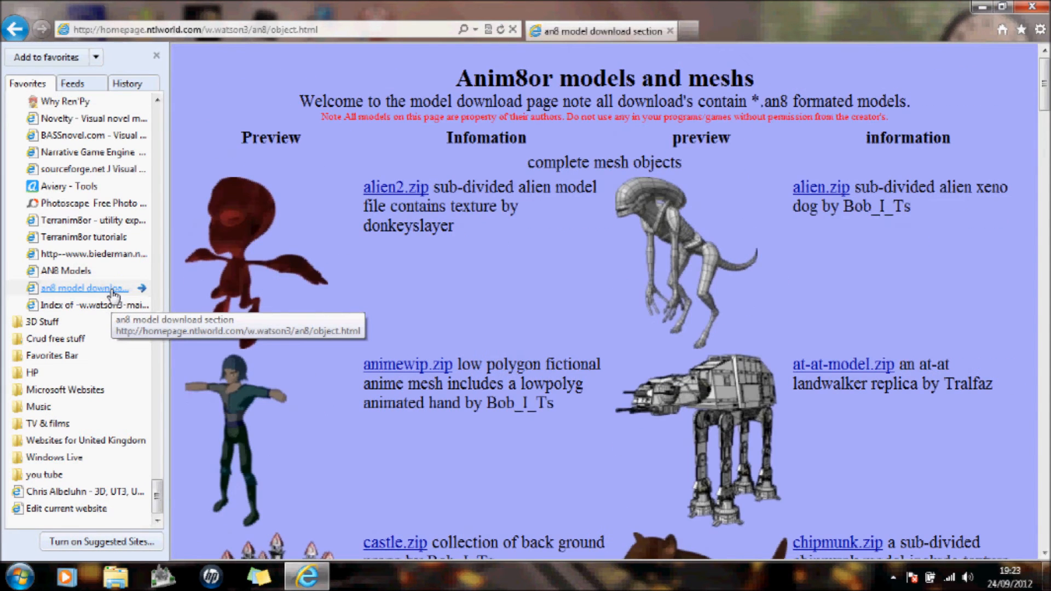
click(81, 305)
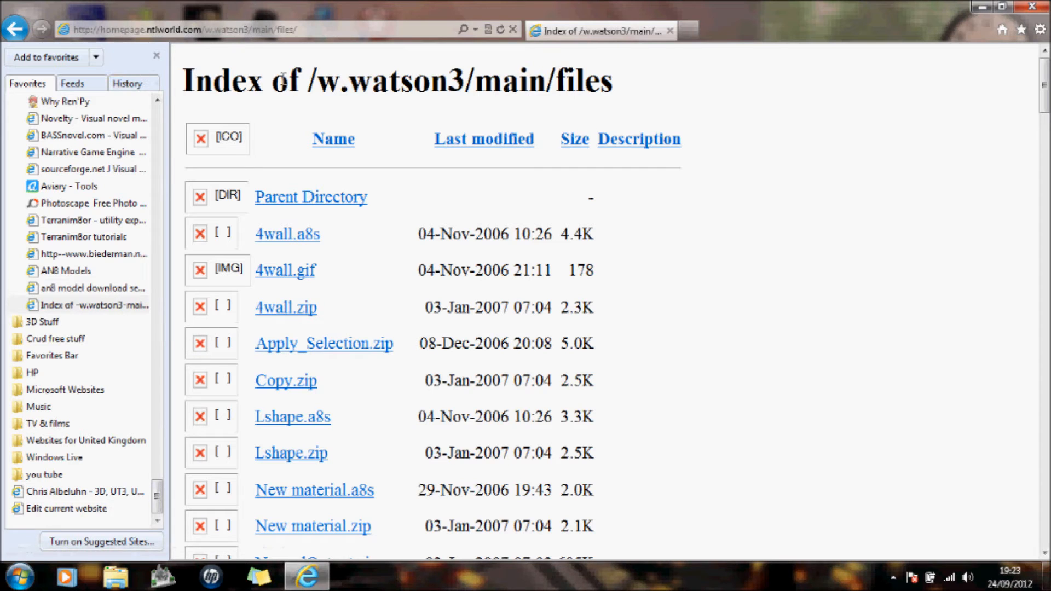
scroll(down, 3)
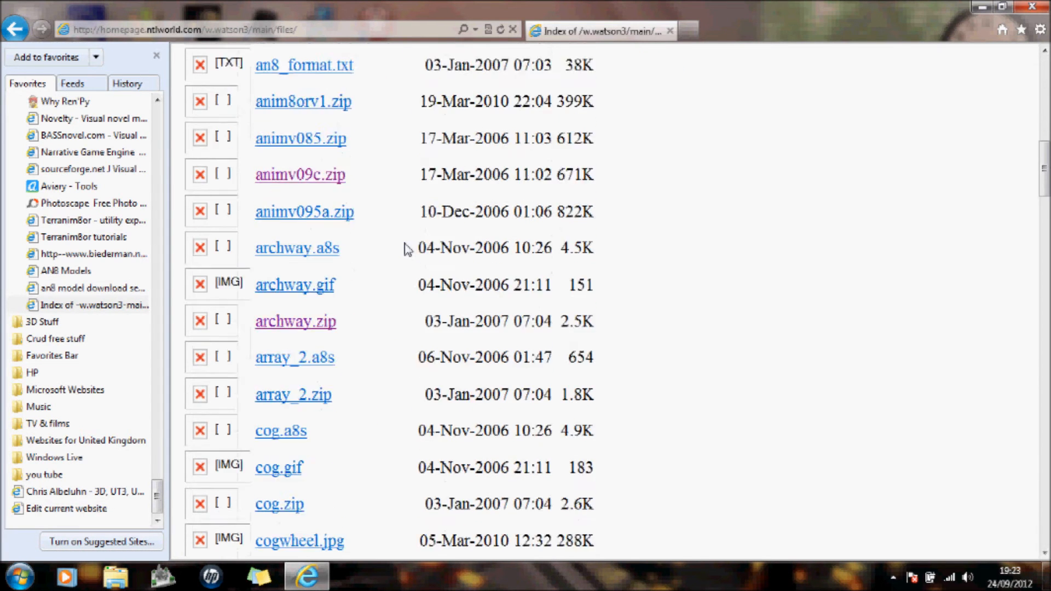
scroll(down, 3)
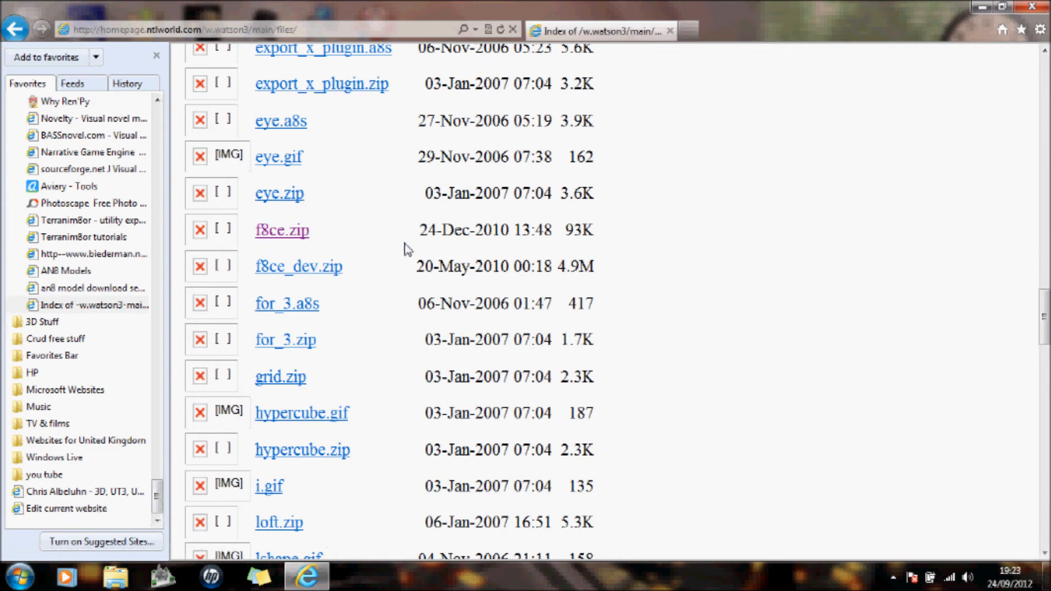
click(281, 230)
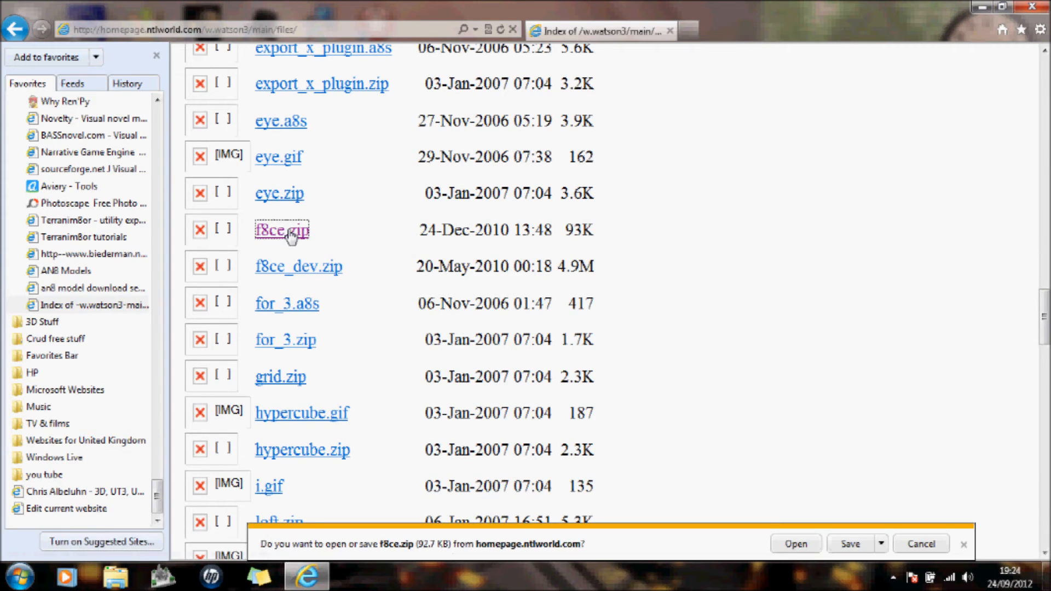
Step: Open f8ce.zip in jZip and open its f8ce.a8s script
click(920, 544)
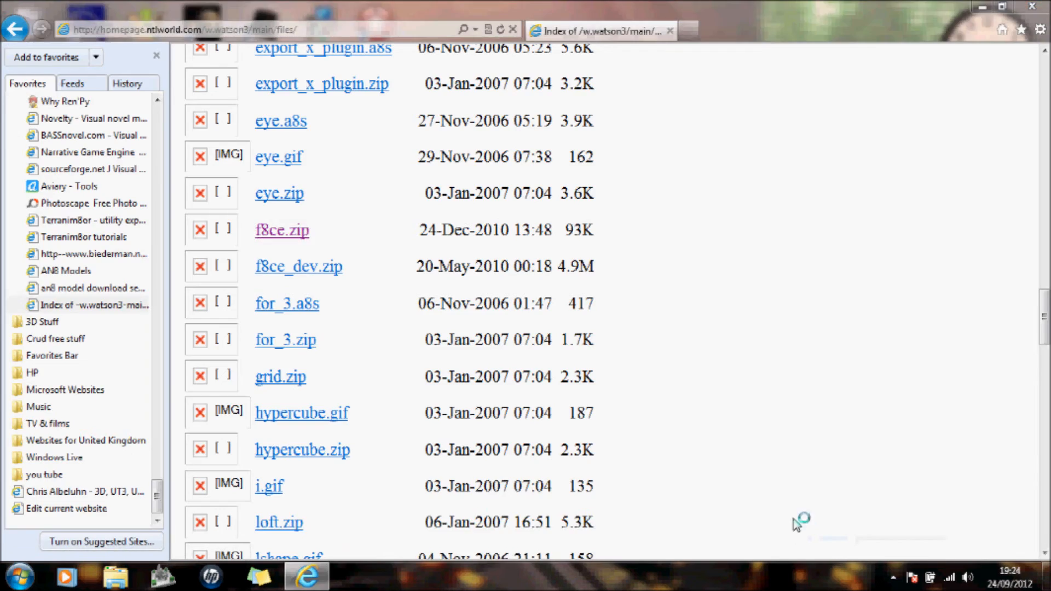
click(282, 230)
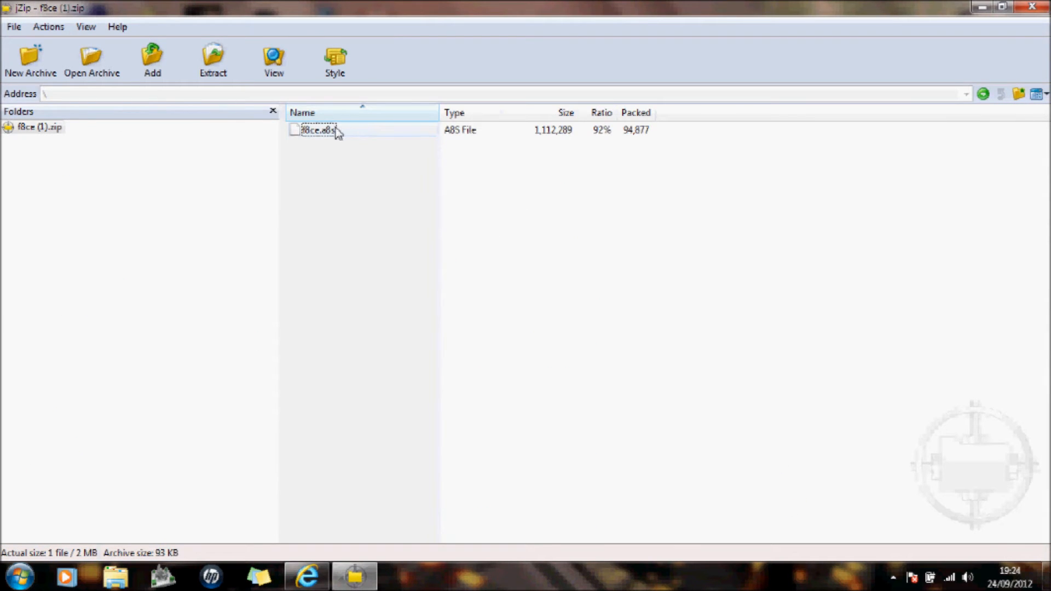
double_click(318, 129)
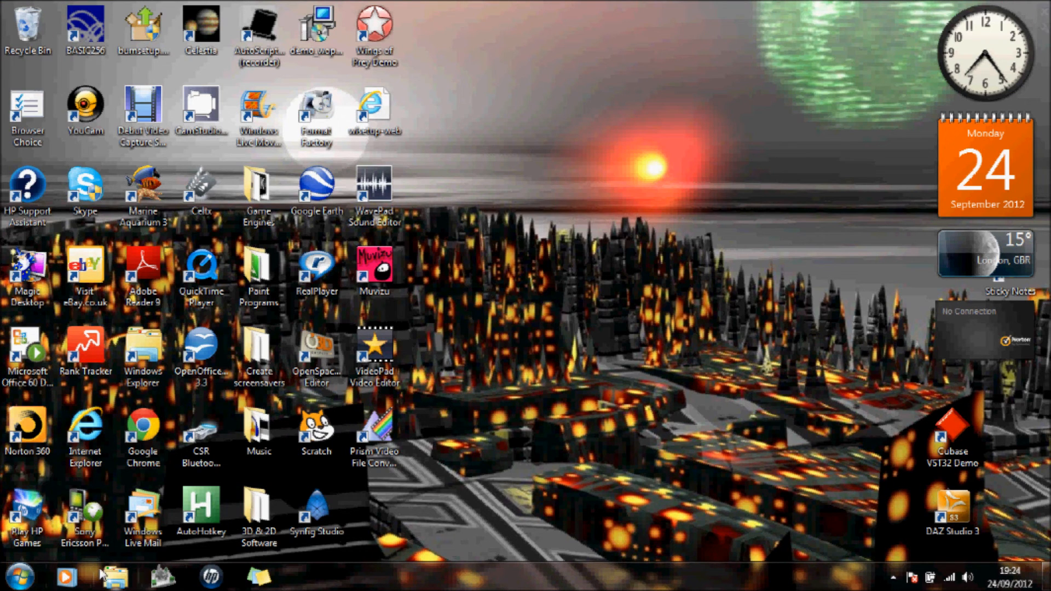
Step: Launch Anim8or.exe from the 3D & 2D Software desktop folder
click(258, 510)
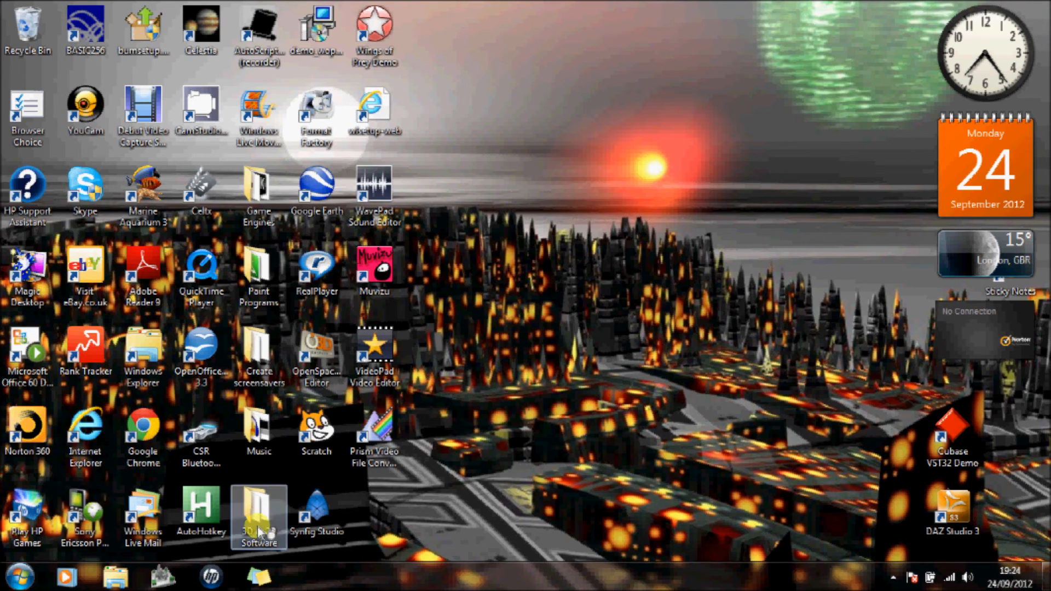
double_click(259, 516)
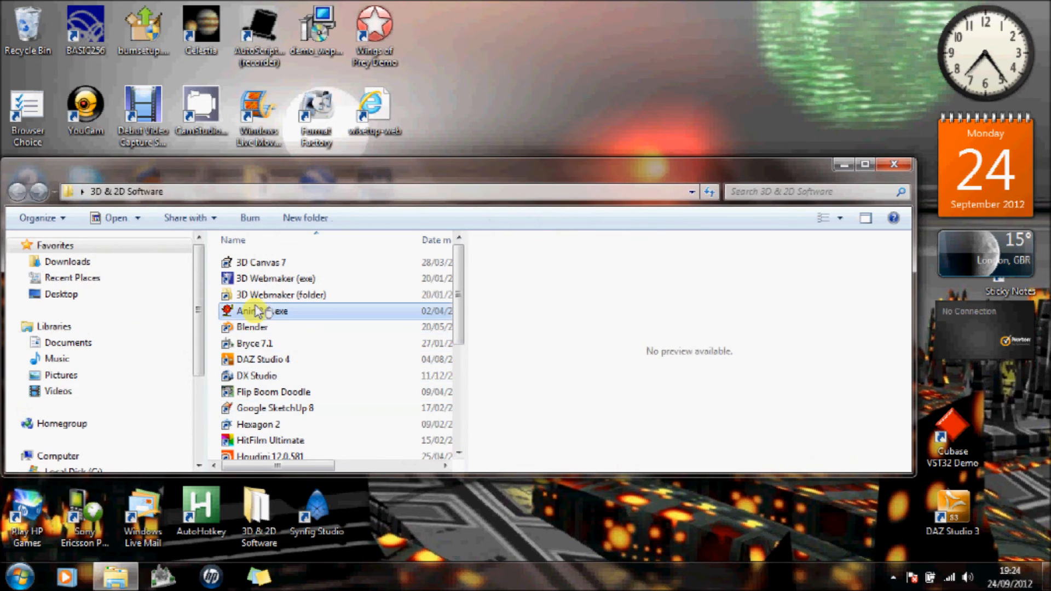
double_click(260, 310)
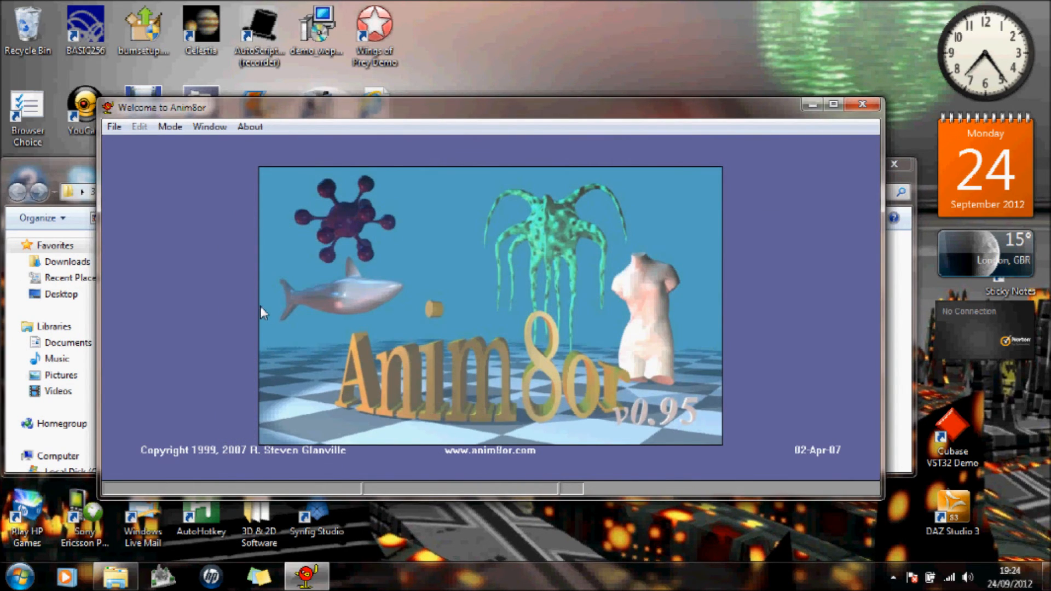
mouse_move(280, 311)
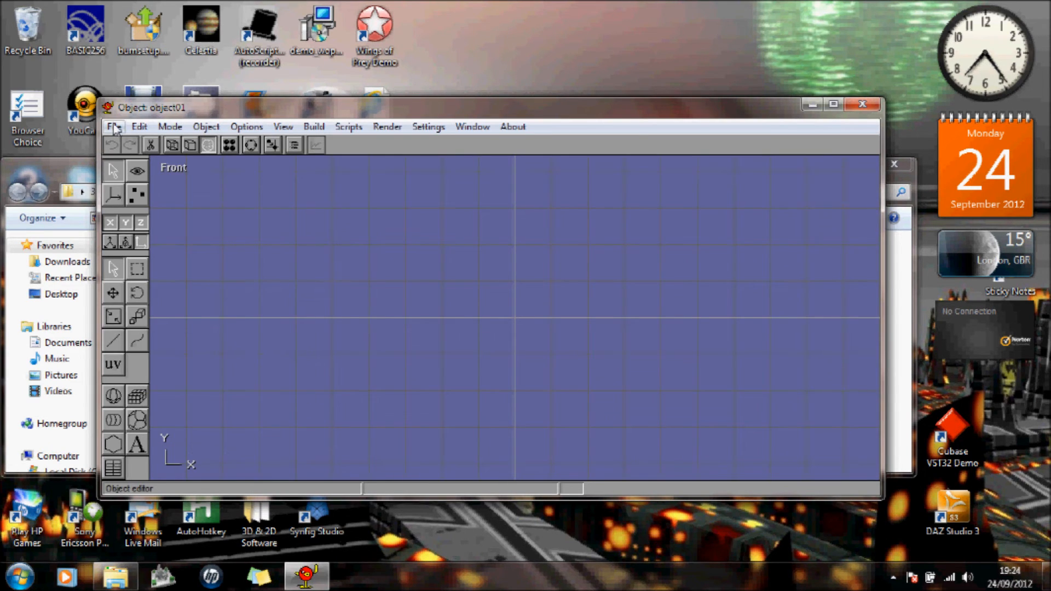
Step: Open File > Configure and check the texture and other directory paths
click(113, 126)
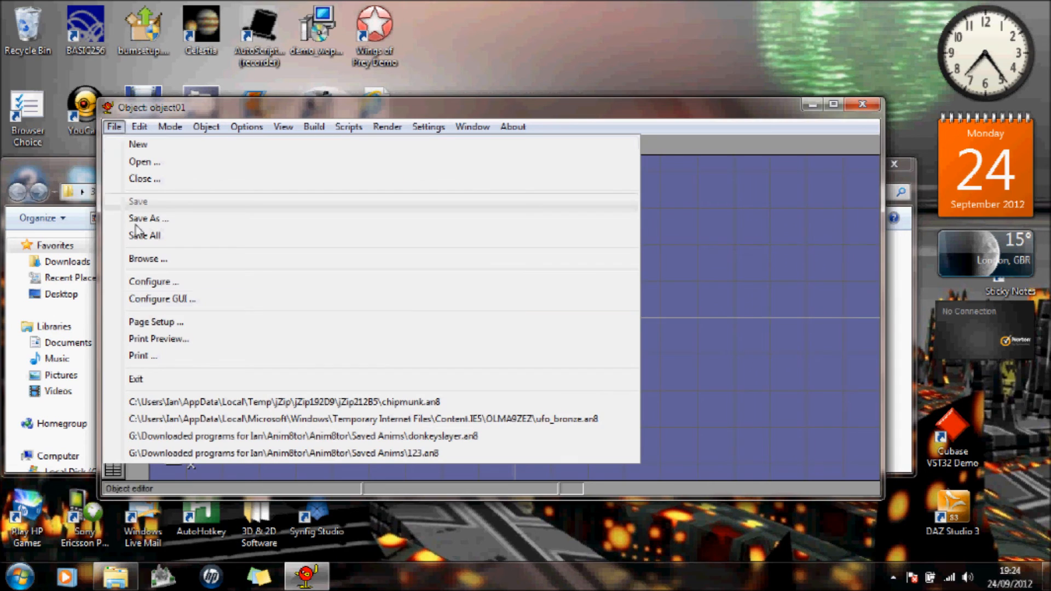
click(153, 281)
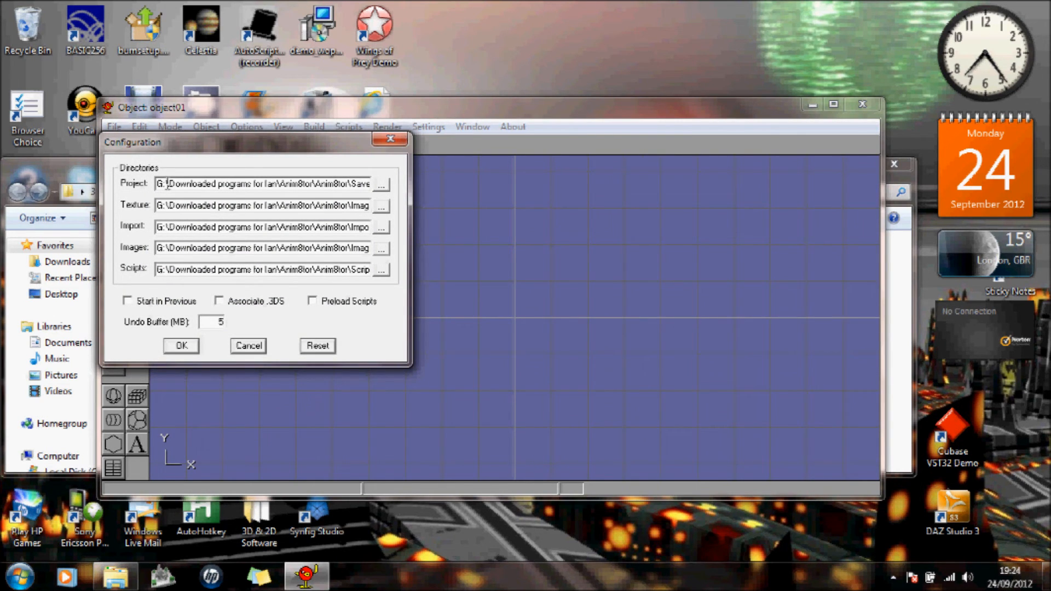
triple_click(261, 183)
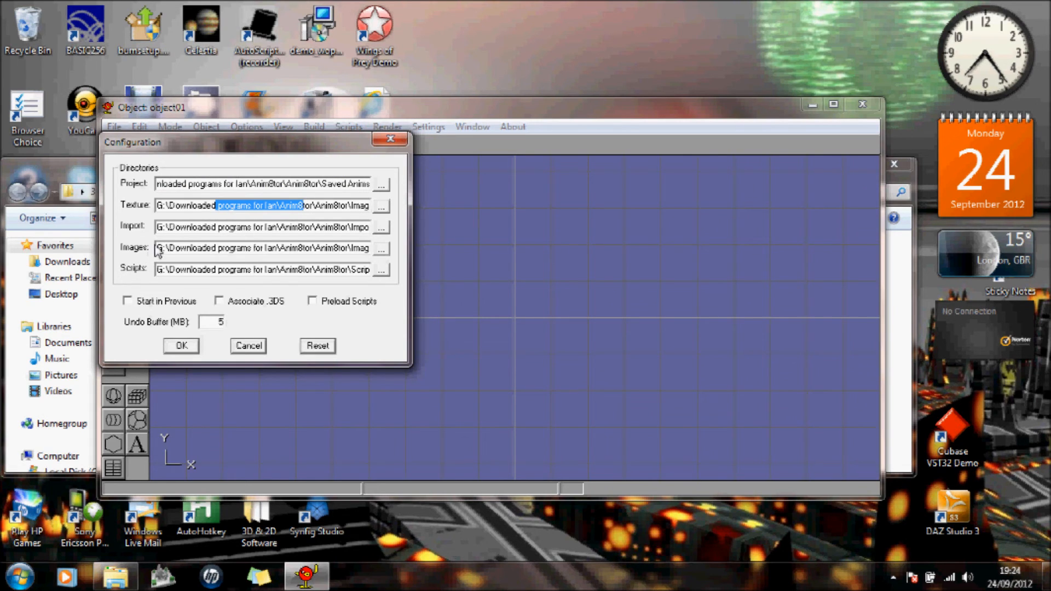
mouse_move(188, 287)
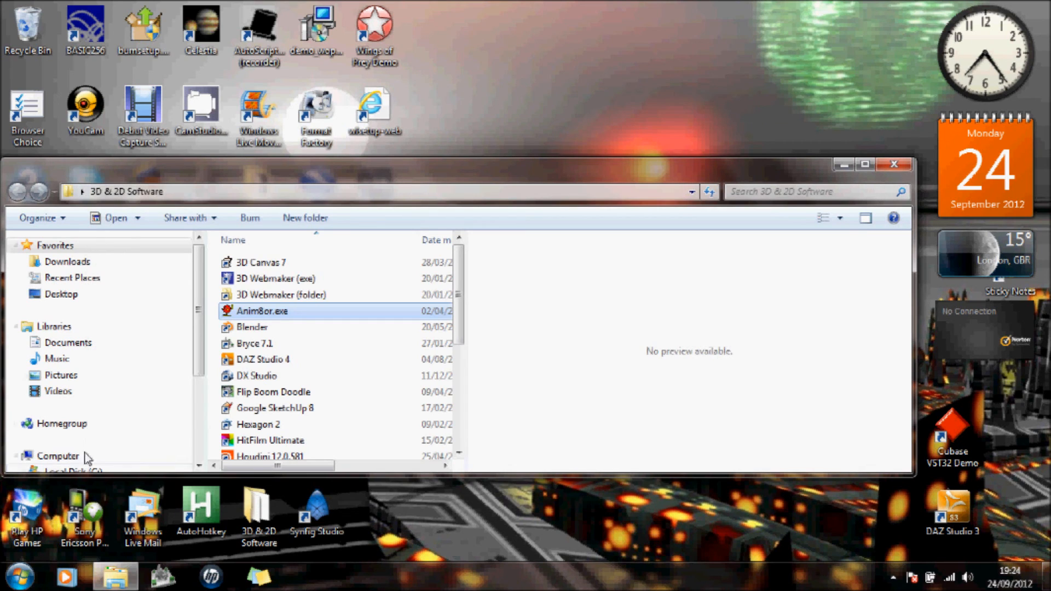
Step: Enter the Anim8tor folder, look inside AVI's, return, and select the Scripts folder
scroll(down, 3)
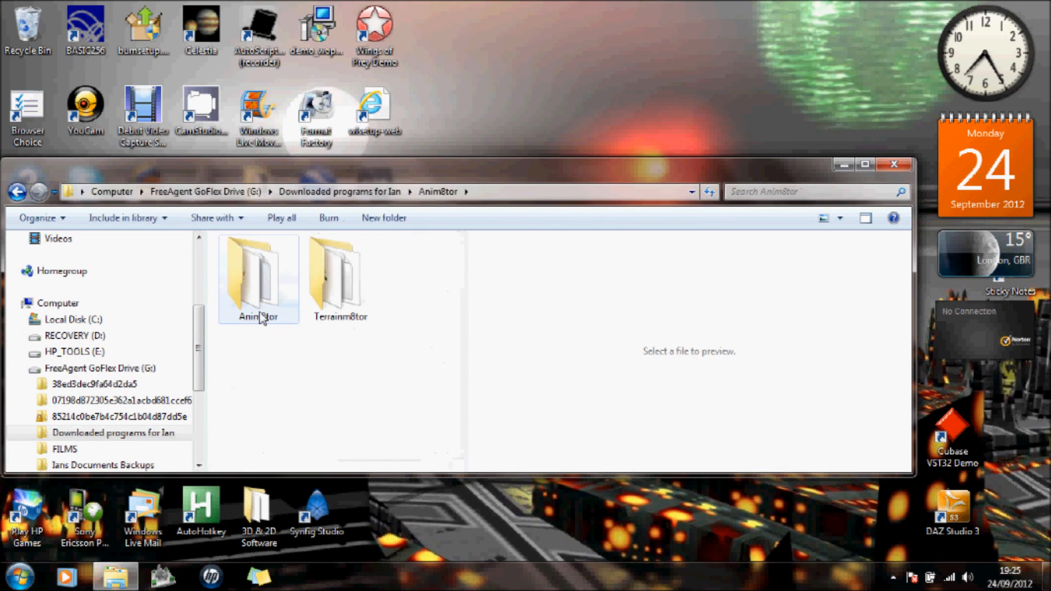
double_click(258, 278)
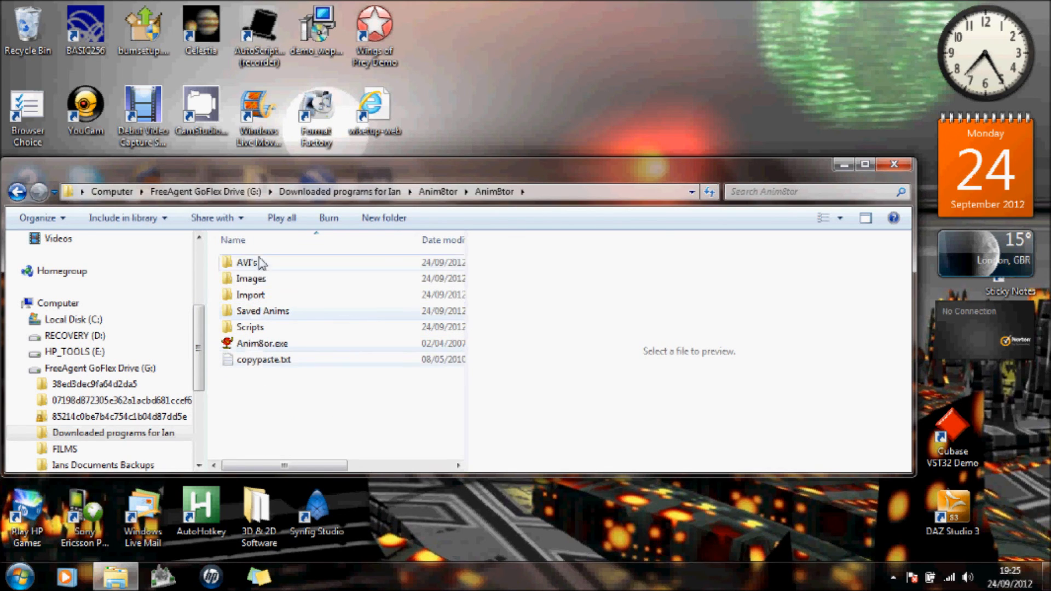
mouse_move(247, 262)
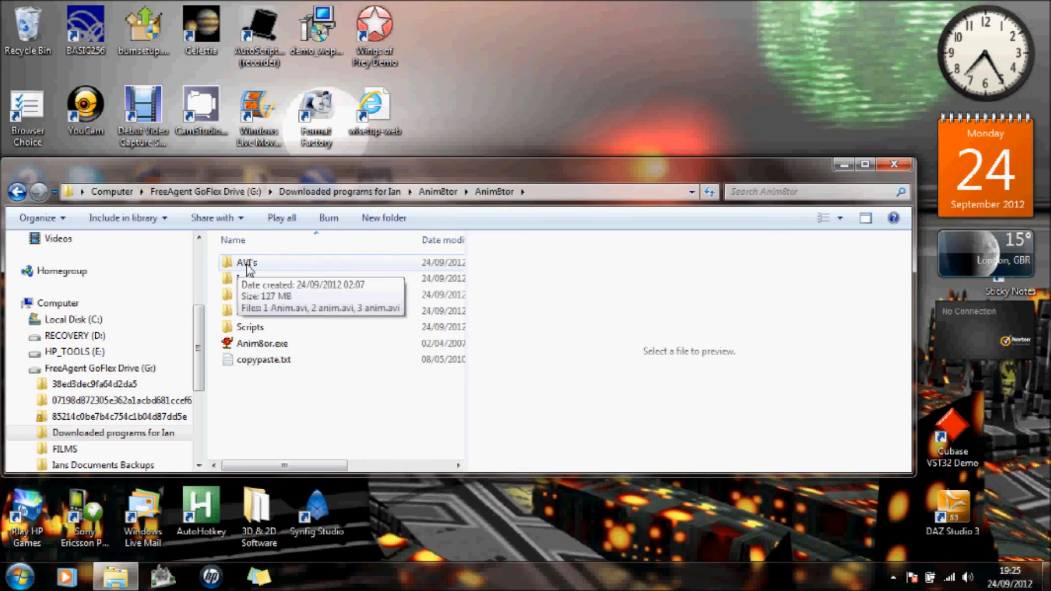
double_click(247, 262)
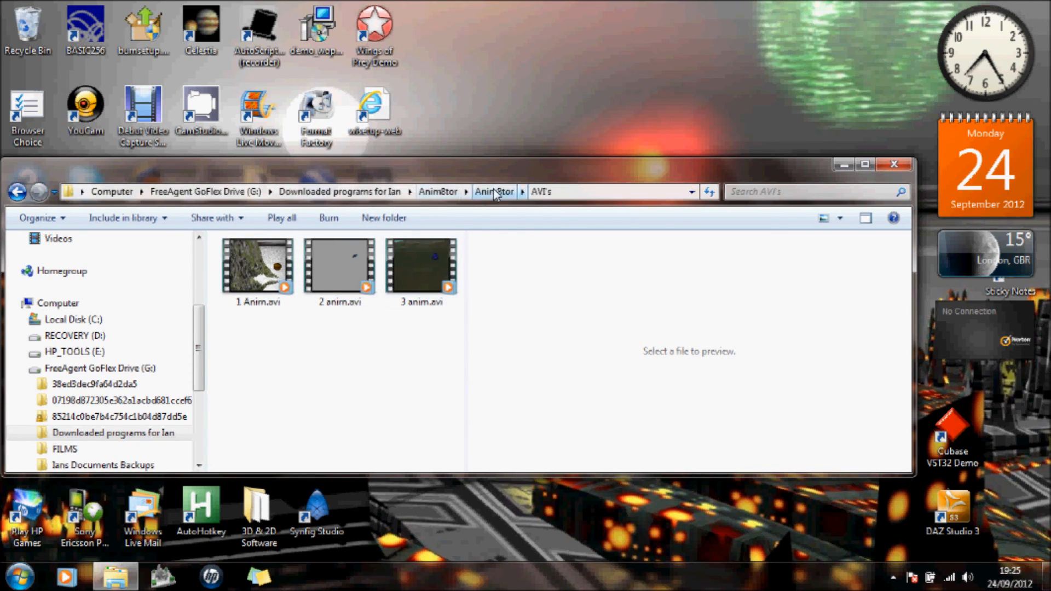
click(494, 191)
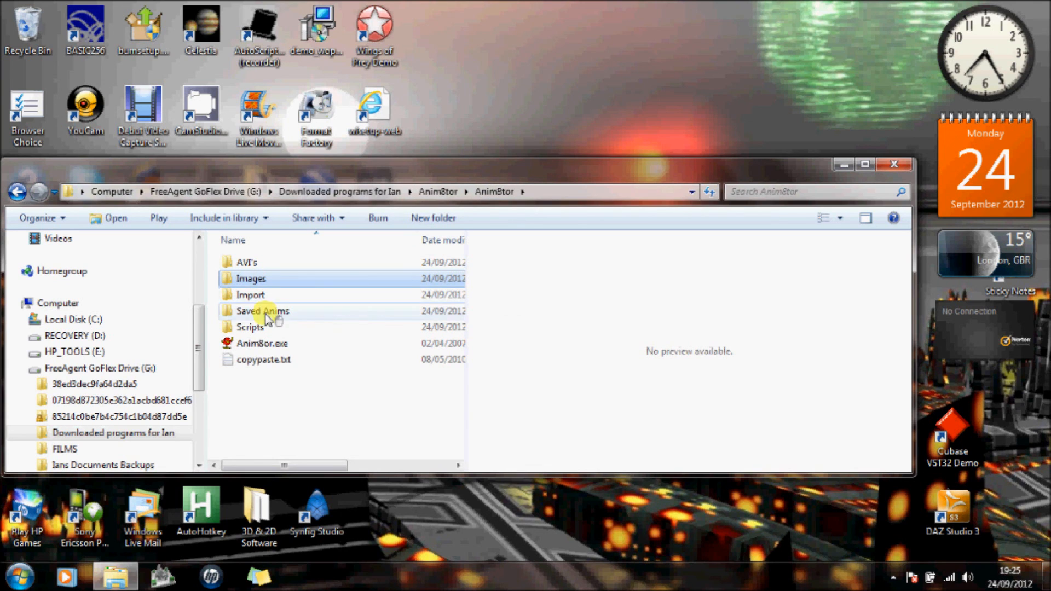
click(250, 326)
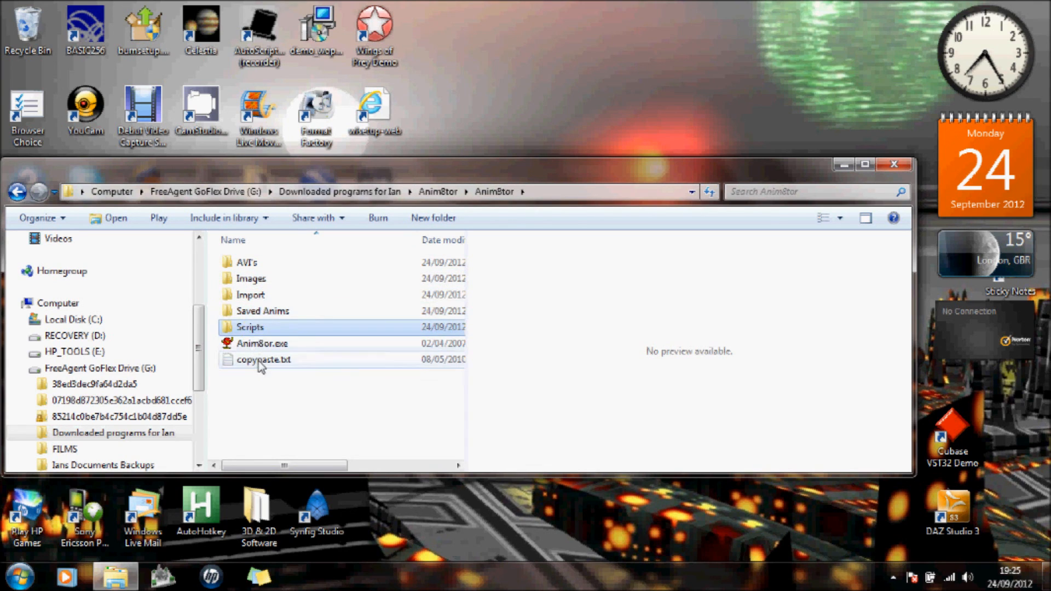
mouse_move(261, 343)
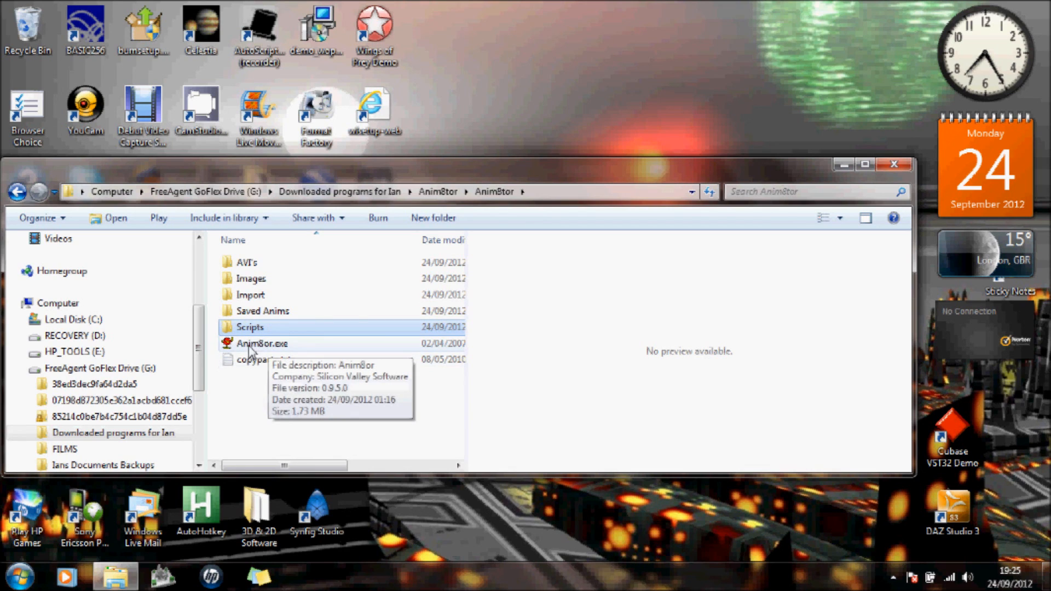